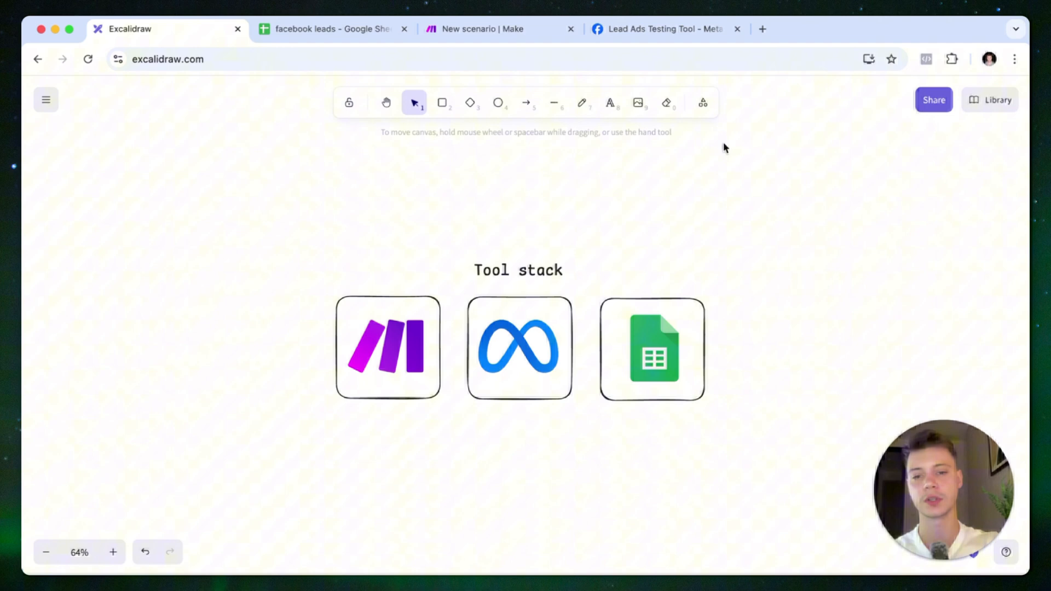
{"action": "mouse_move", "coordinate": [382, 361]}
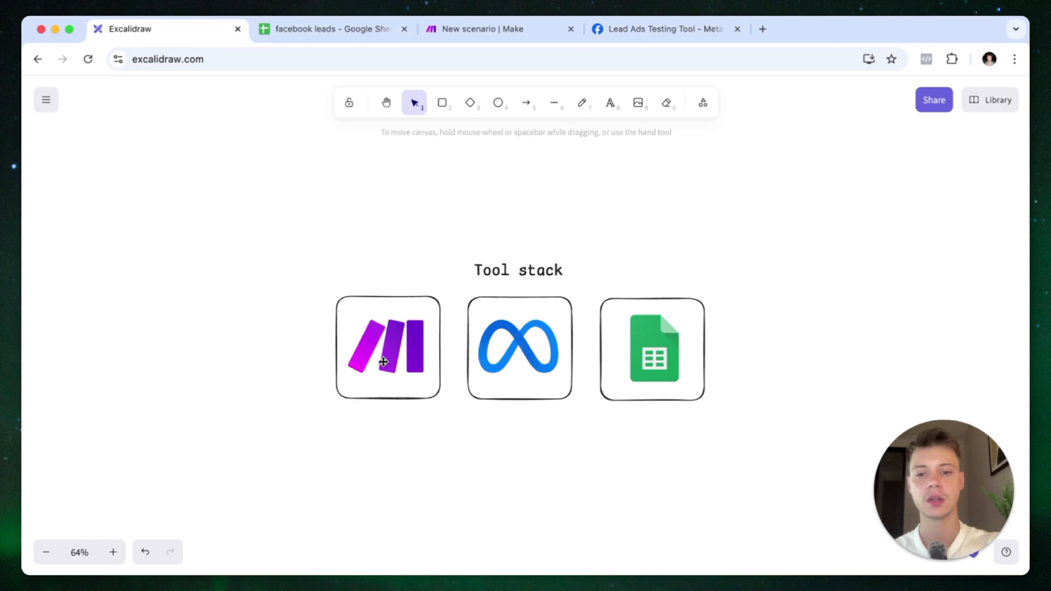
{"action": "mouse_move", "coordinate": [501, 349]}
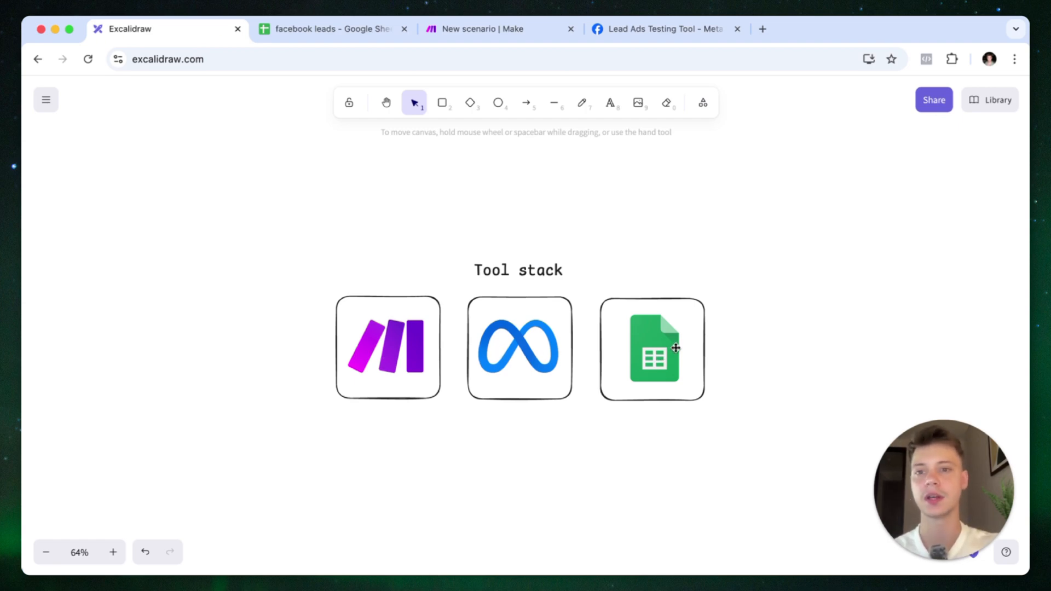
- Switch to the facebook leads spreadsheet showing Full name, Email and Phone number headers
{"action": "left_click", "coordinate": [333, 29]}
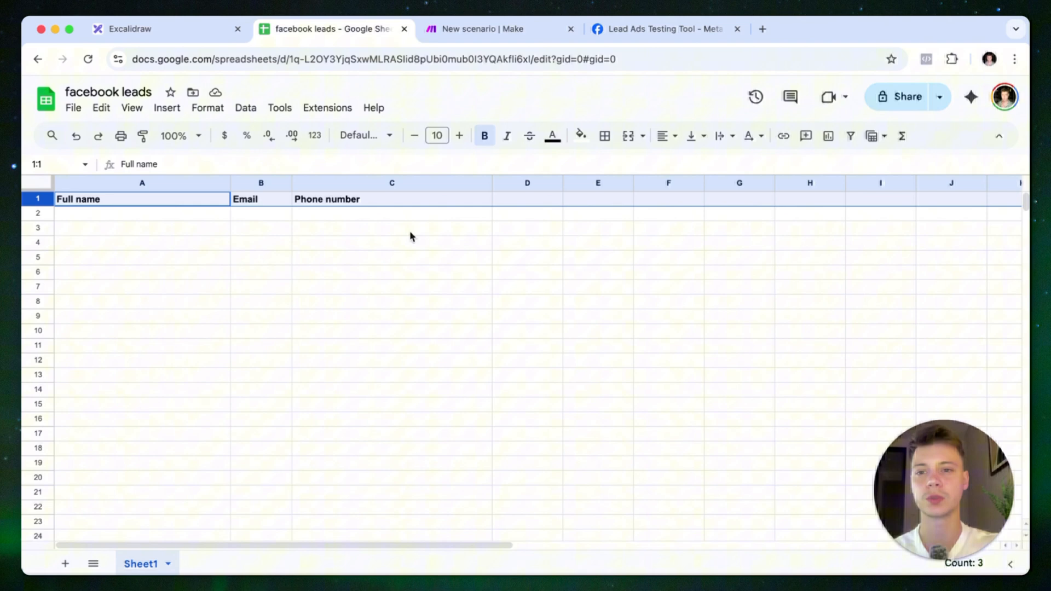
{"action": "left_click", "coordinate": [392, 257]}
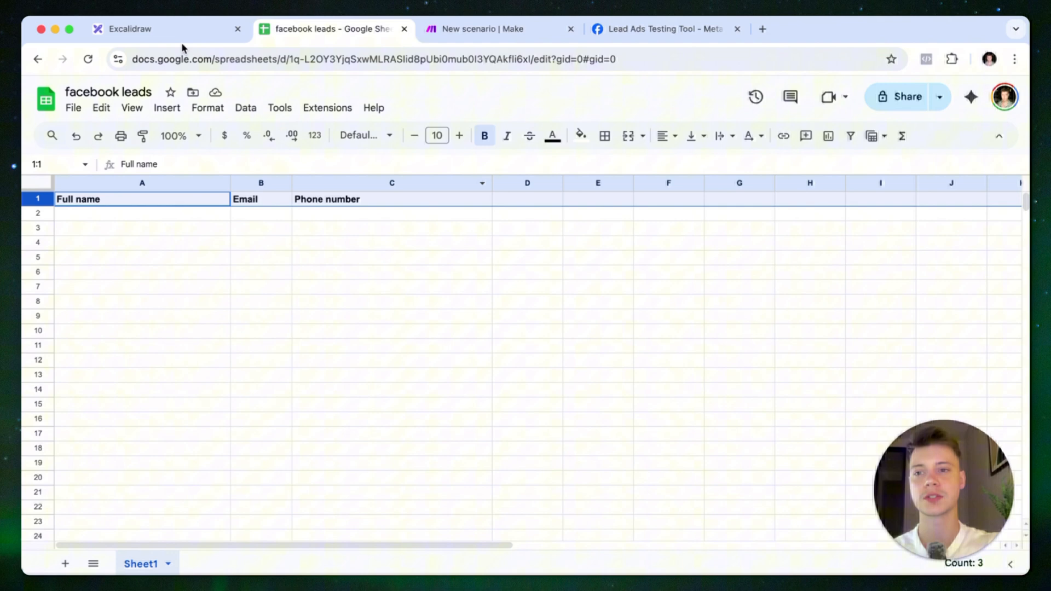
- Return to the Excalidraw whiteboard with the New Facebook lead to Google Sheets row diagram
{"action": "left_click", "coordinate": [134, 28]}
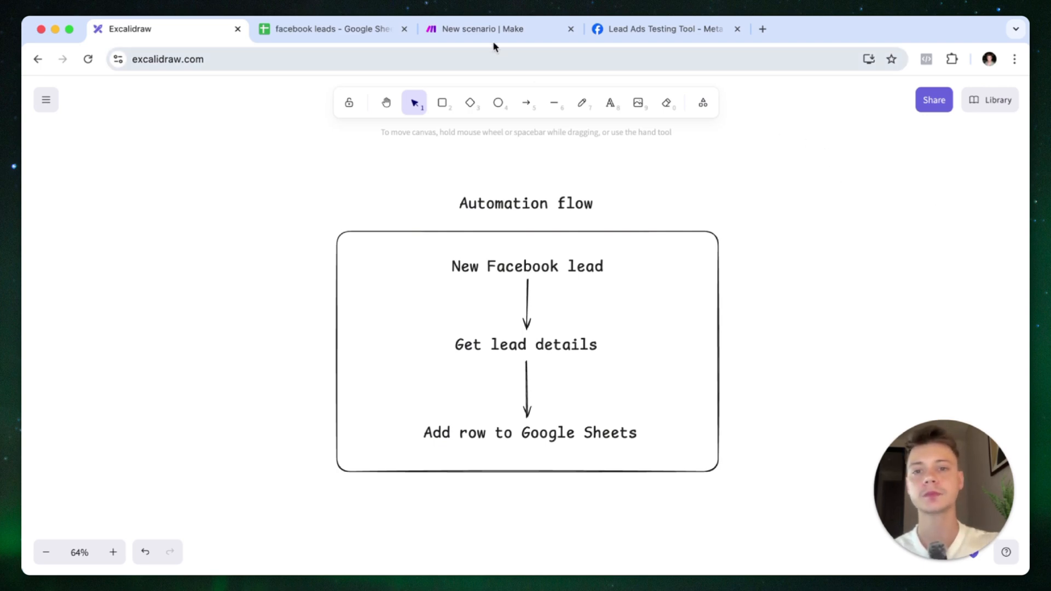
- Add a Facebook Lead Ads New Lead trigger to the new scenario, keeping its webhook
{"action": "left_click", "coordinate": [484, 28]}
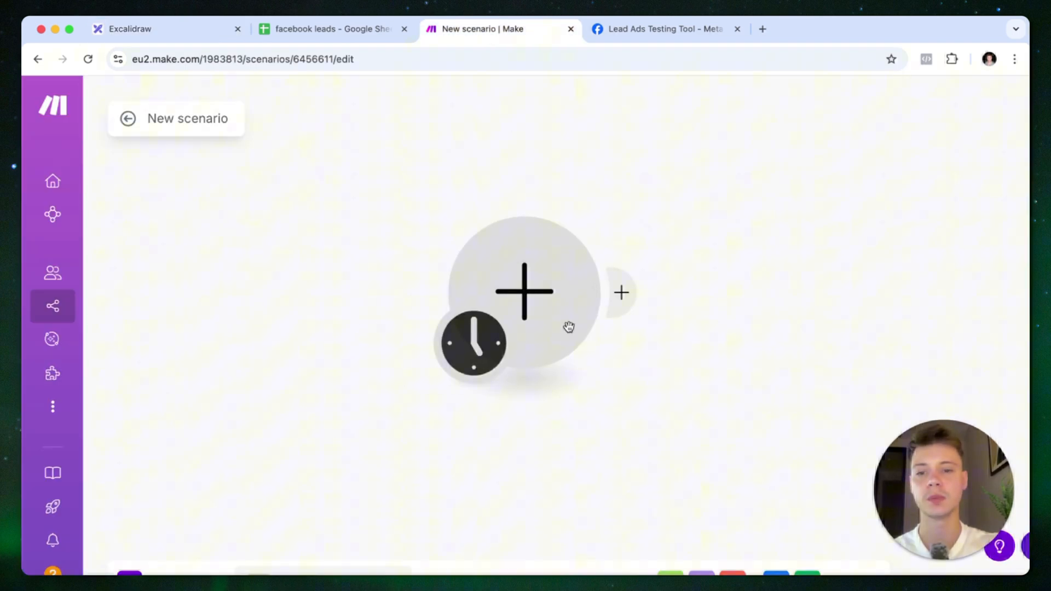
{"action": "mouse_move", "coordinate": [549, 339]}
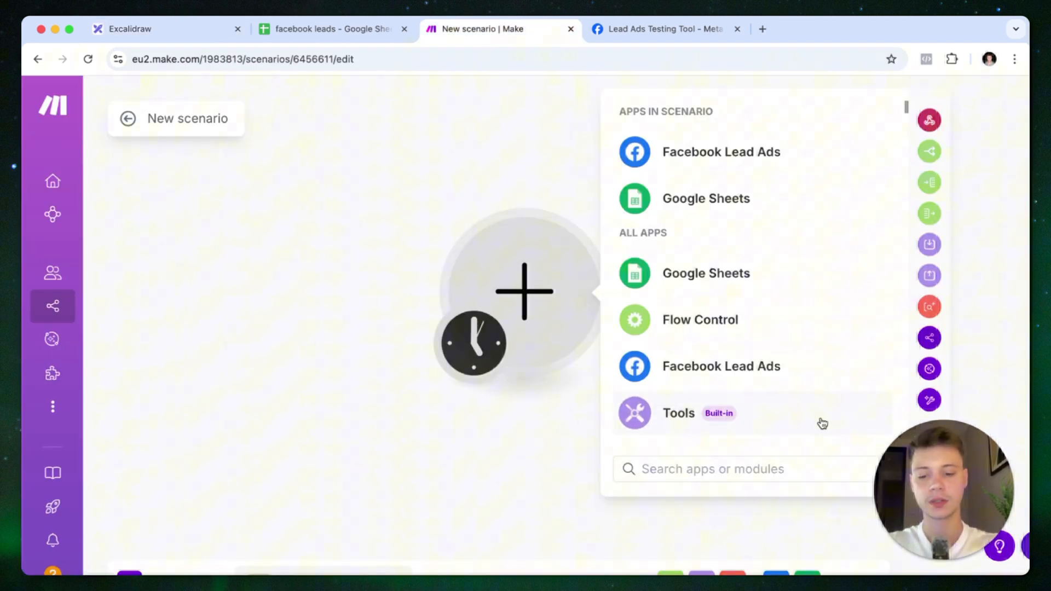
{"action": "type", "text": "facebook lead ads"}
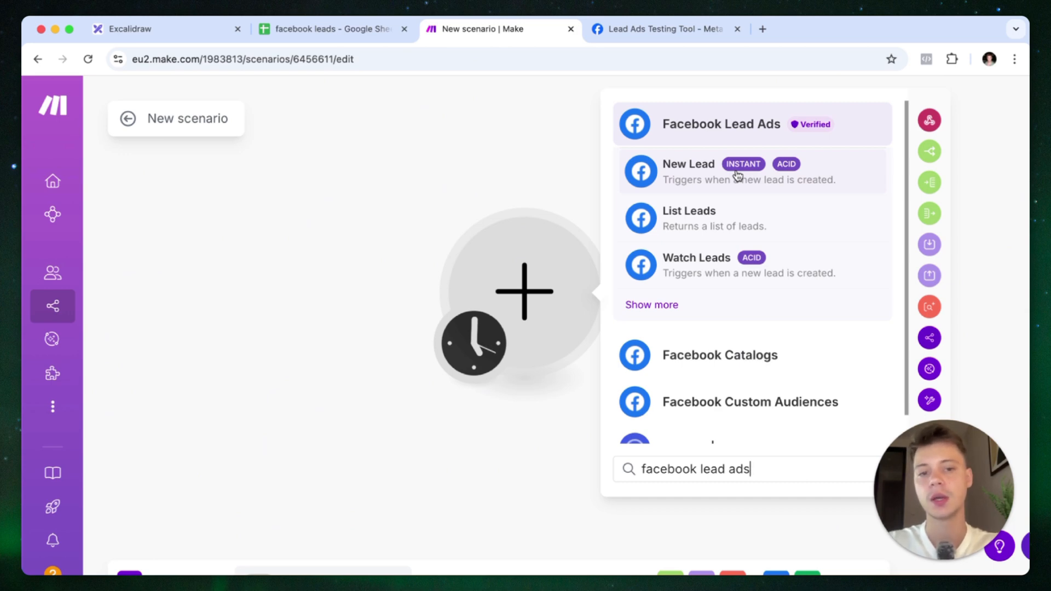
{"action": "mouse_move", "coordinate": [694, 265]}
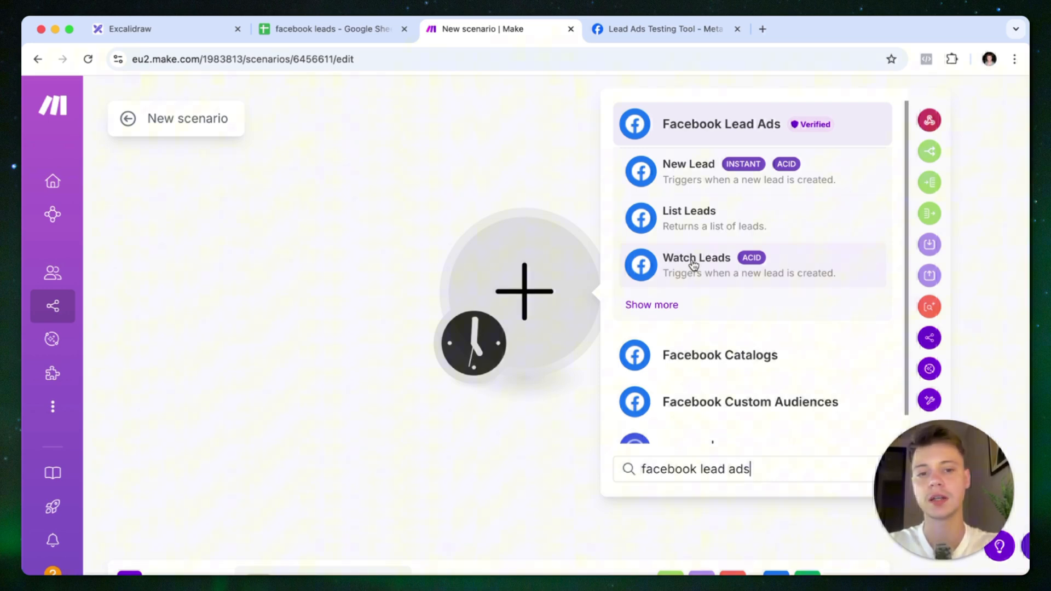
{"action": "mouse_move", "coordinate": [689, 176]}
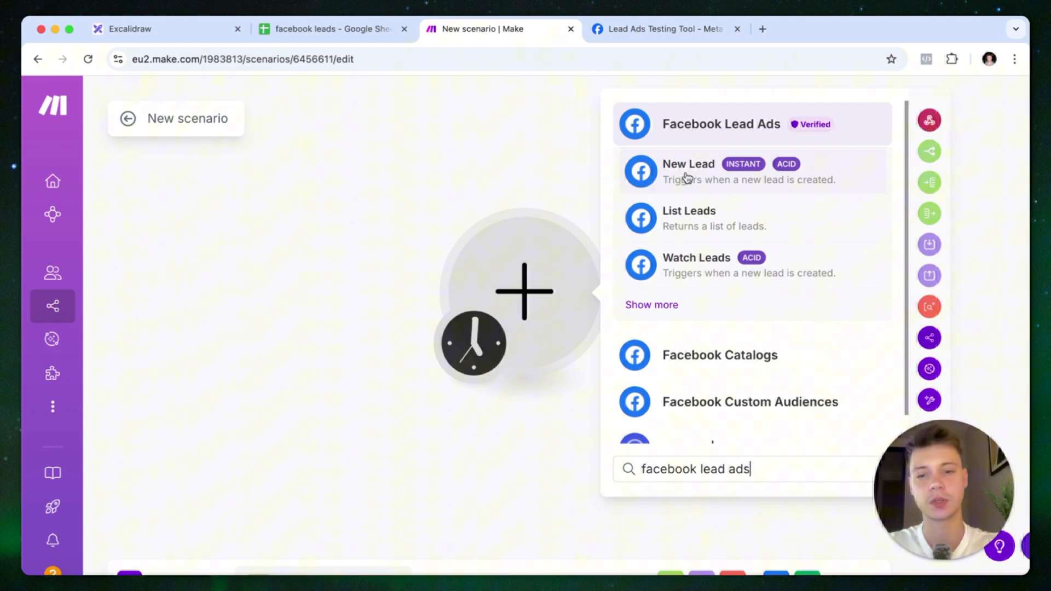
{"action": "left_click", "coordinate": [688, 164]}
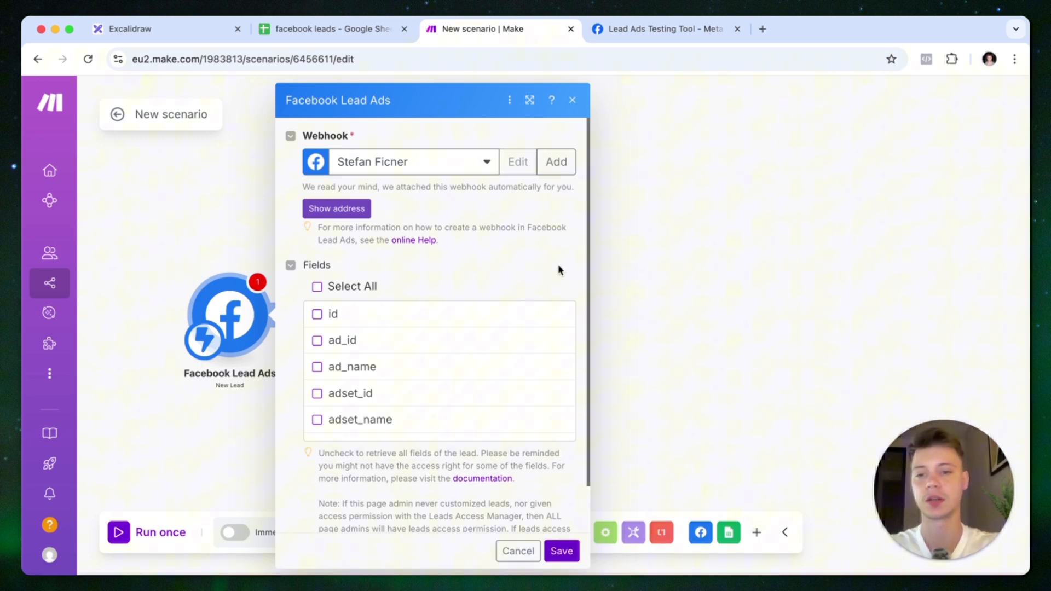
{"action": "mouse_move", "coordinate": [475, 362]}
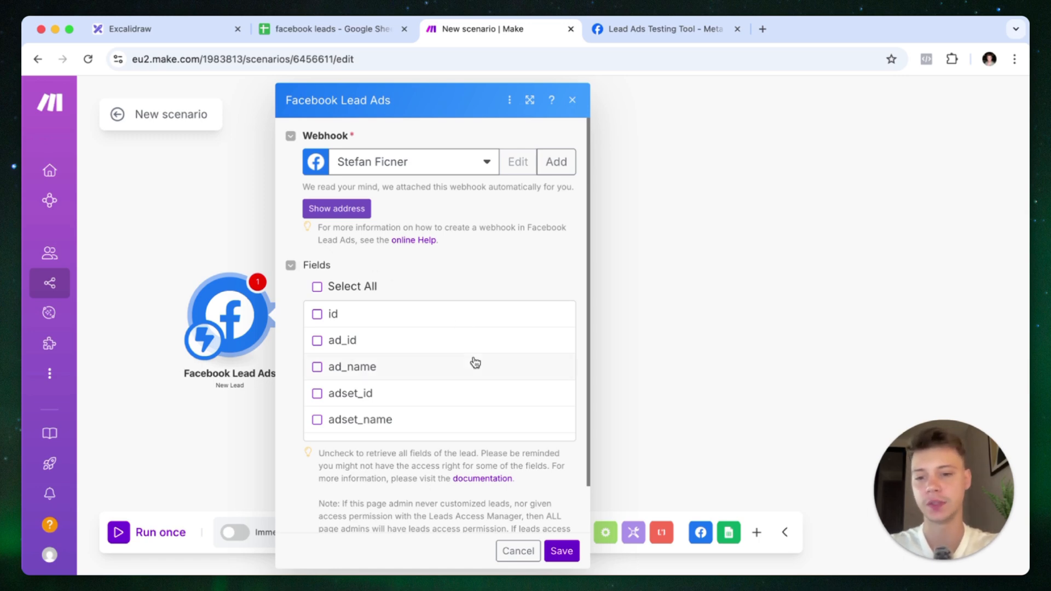
{"action": "scroll", "scroll_direction": "down", "scroll_amount": 3}
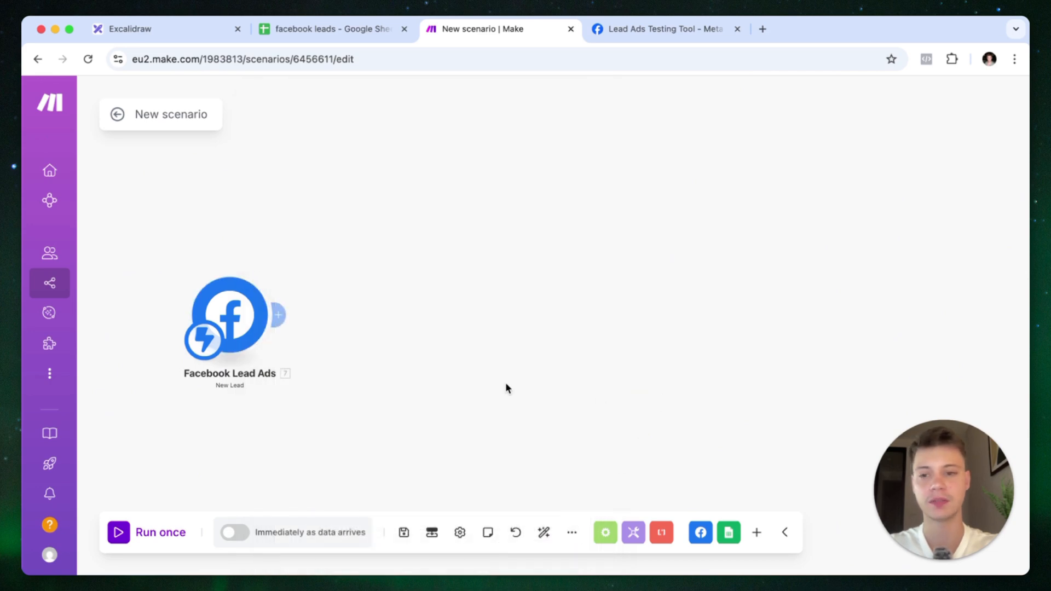
- Add a Google Sheets Add a Row module after the Facebook trigger using the Google connection
{"action": "left_click", "coordinate": [278, 315]}
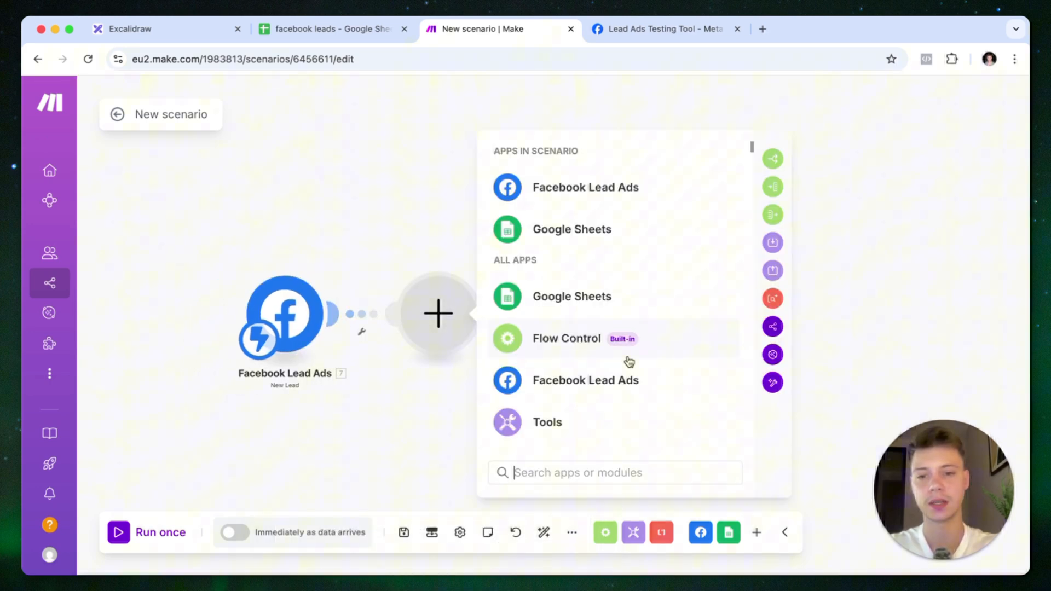
{"action": "type", "text": "google"}
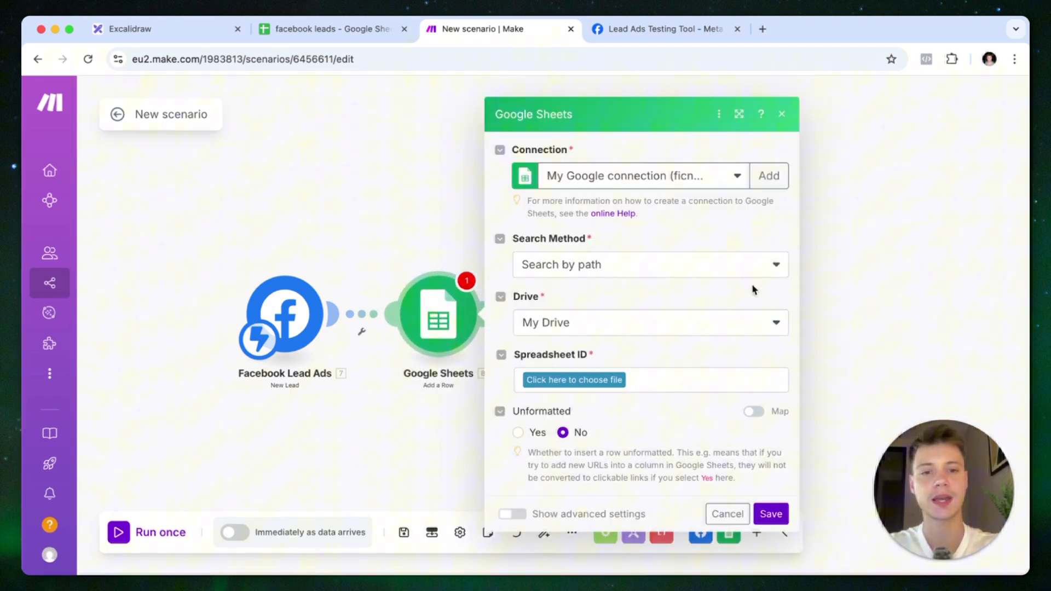
{"action": "mouse_move", "coordinate": [729, 239]}
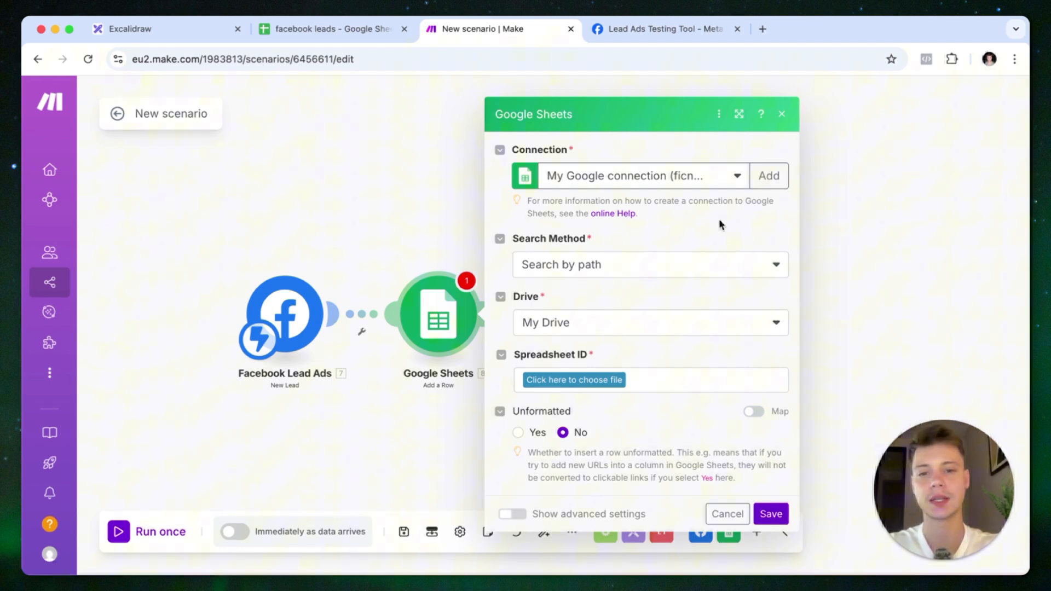
{"action": "mouse_move", "coordinate": [760, 218]}
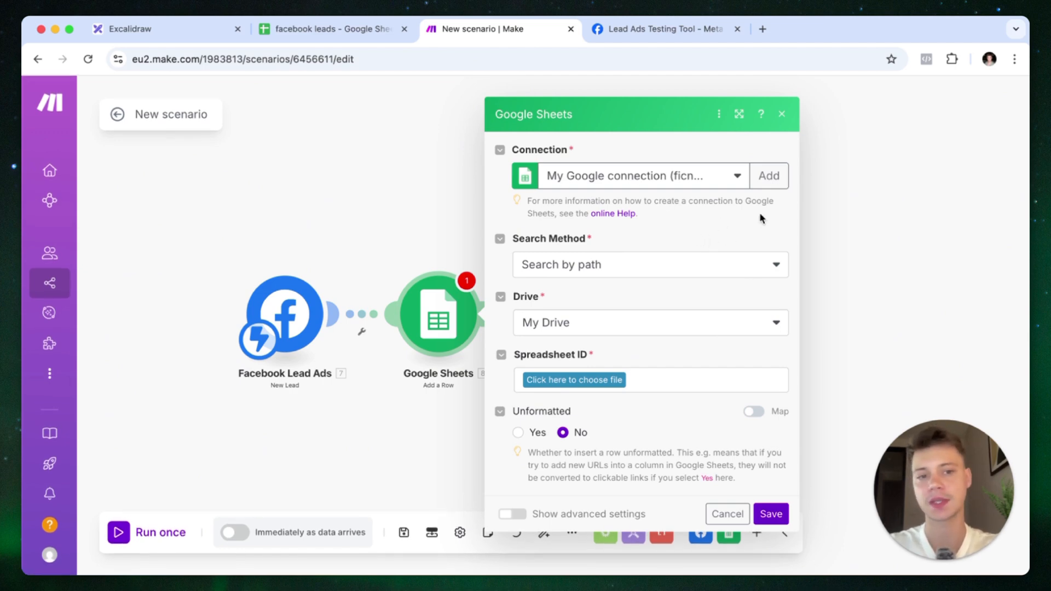
{"action": "mouse_move", "coordinate": [767, 232]}
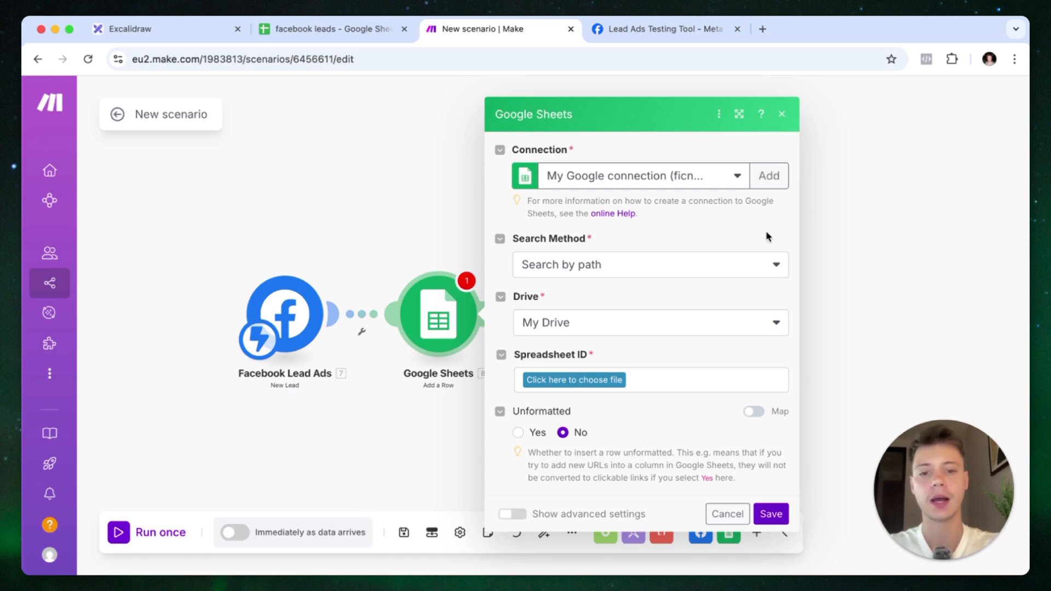
{"action": "mouse_move", "coordinate": [601, 290]}
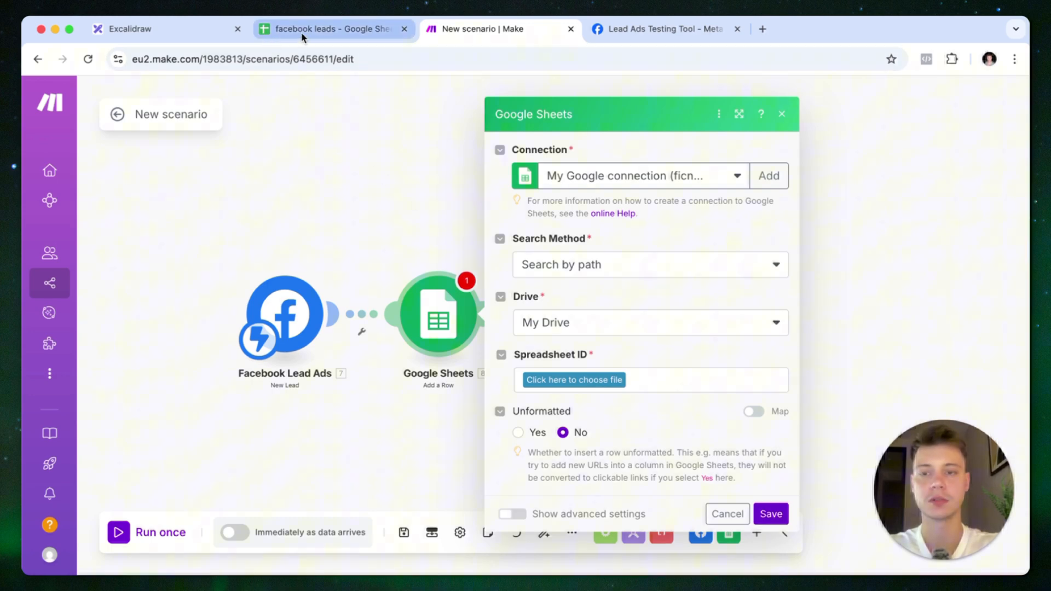
- Select the facebook leads spreadsheet as the Add a Row target
{"action": "left_click", "coordinate": [574, 380]}
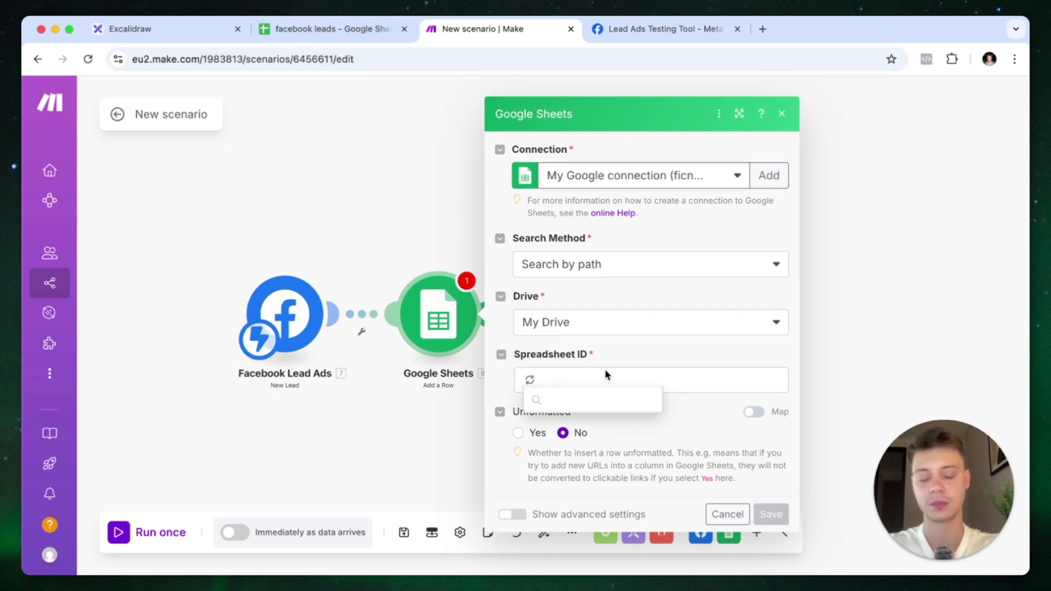
{"action": "type", "text": "facebook leads"}
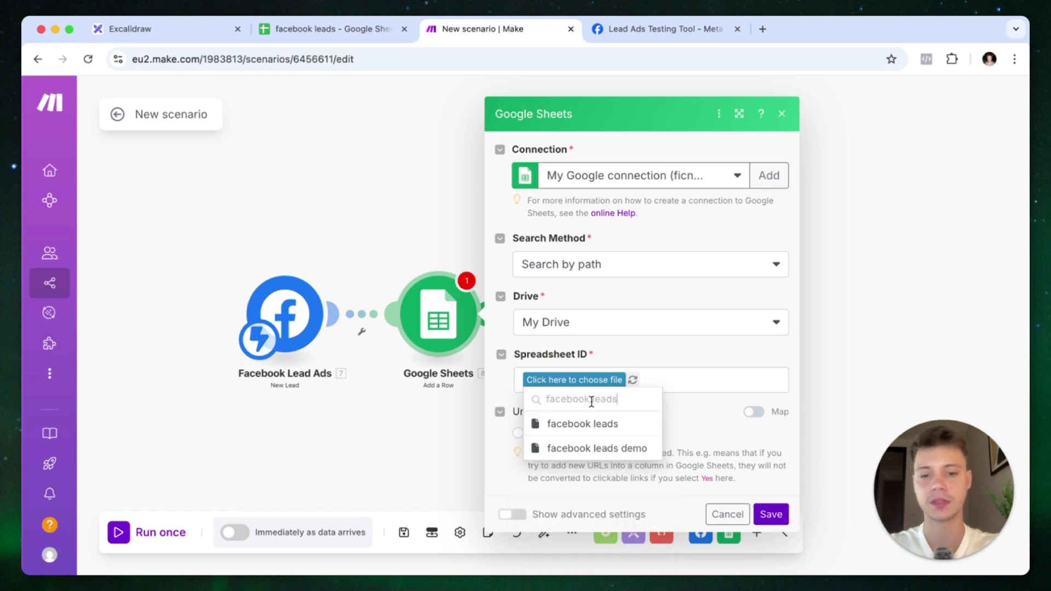
{"action": "left_click", "coordinate": [581, 423]}
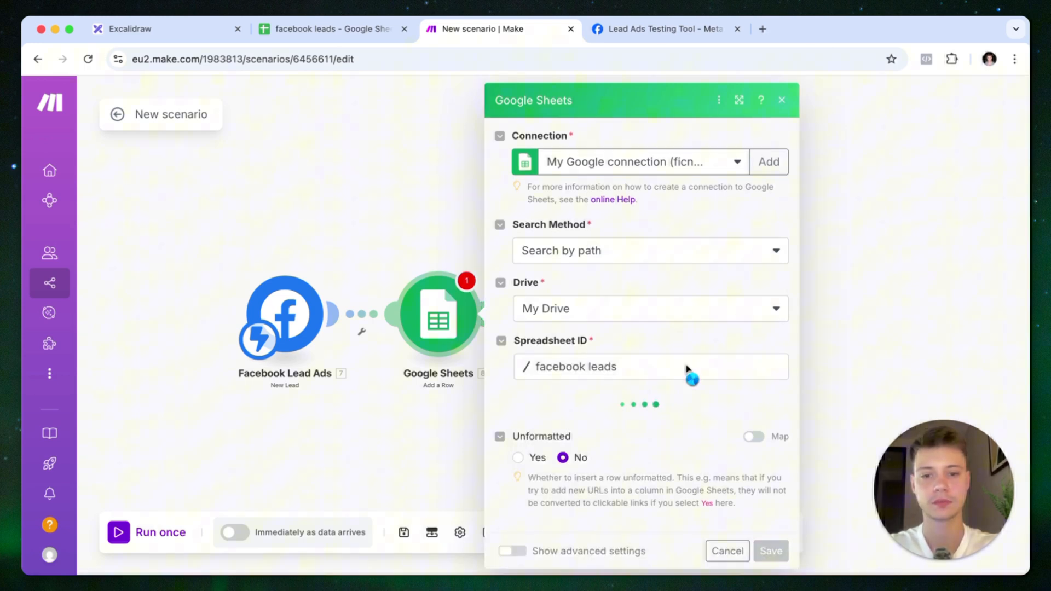
{"action": "mouse_move", "coordinate": [490, 473]}
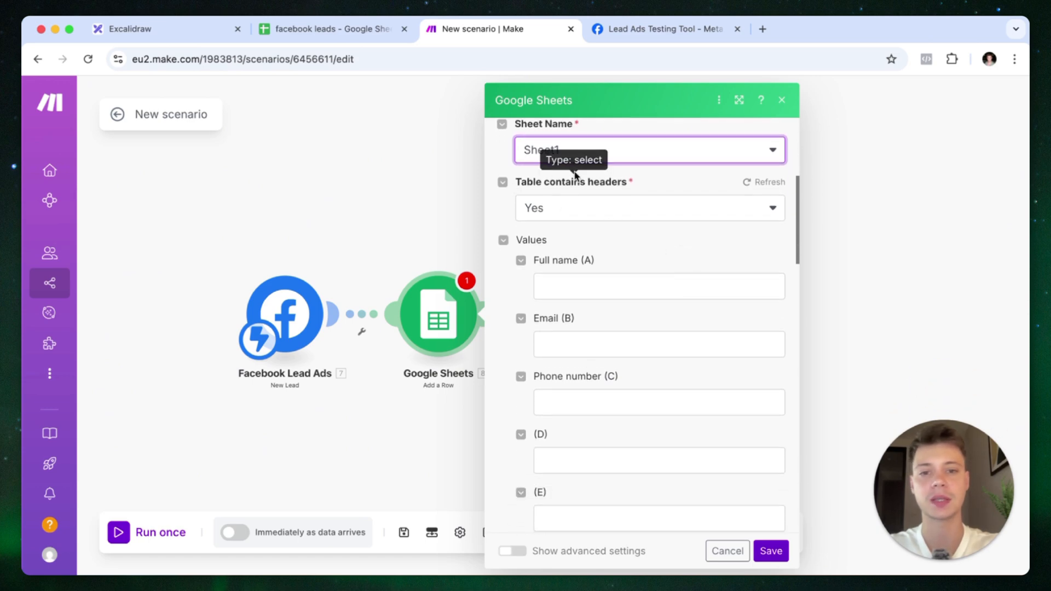
{"action": "scroll", "scroll_direction": "down", "scroll_amount": 3}
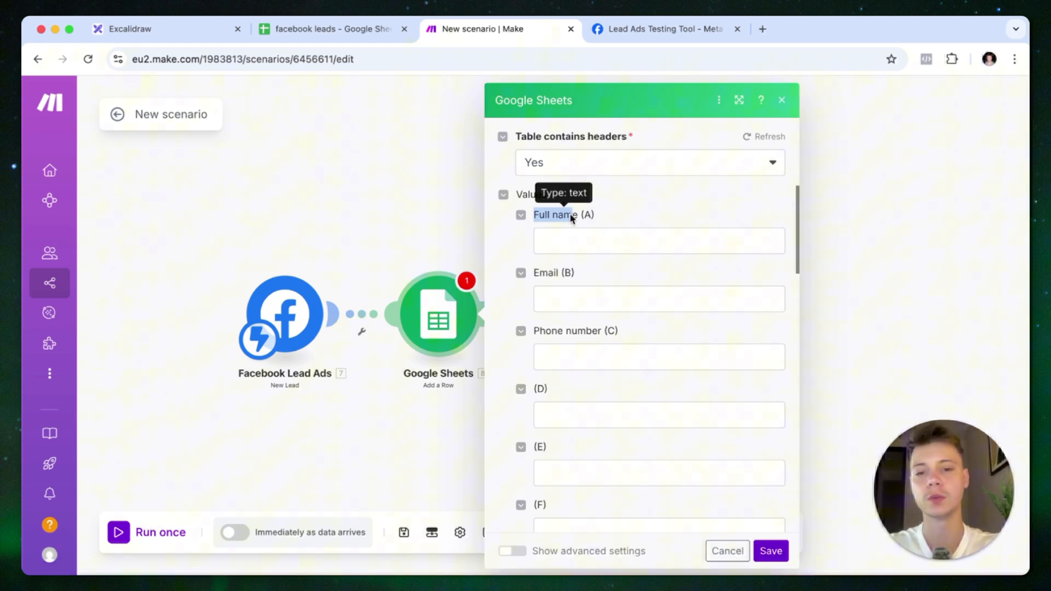
{"action": "mouse_move", "coordinate": [611, 333]}
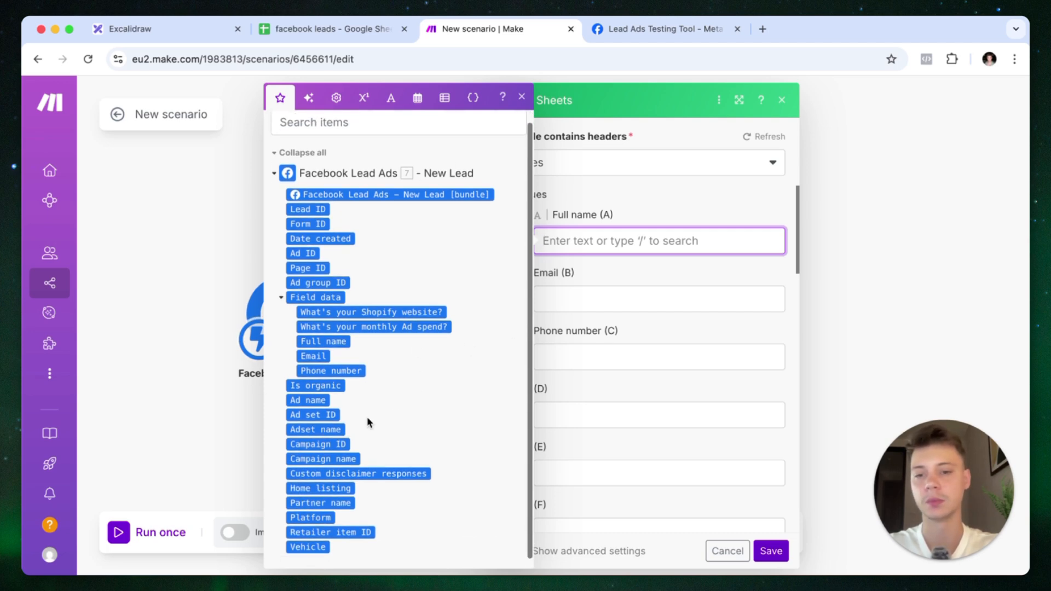
- Map the lead's Full name, Email and Phone number into columns A, B and C
{"action": "left_click", "coordinate": [323, 341]}
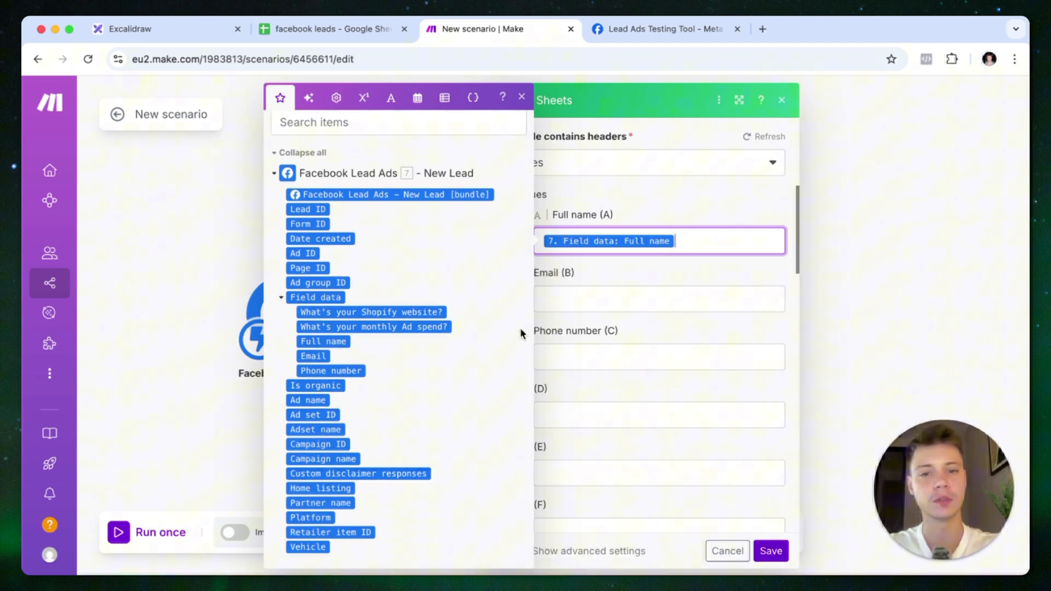
{"action": "left_click", "coordinate": [312, 357]}
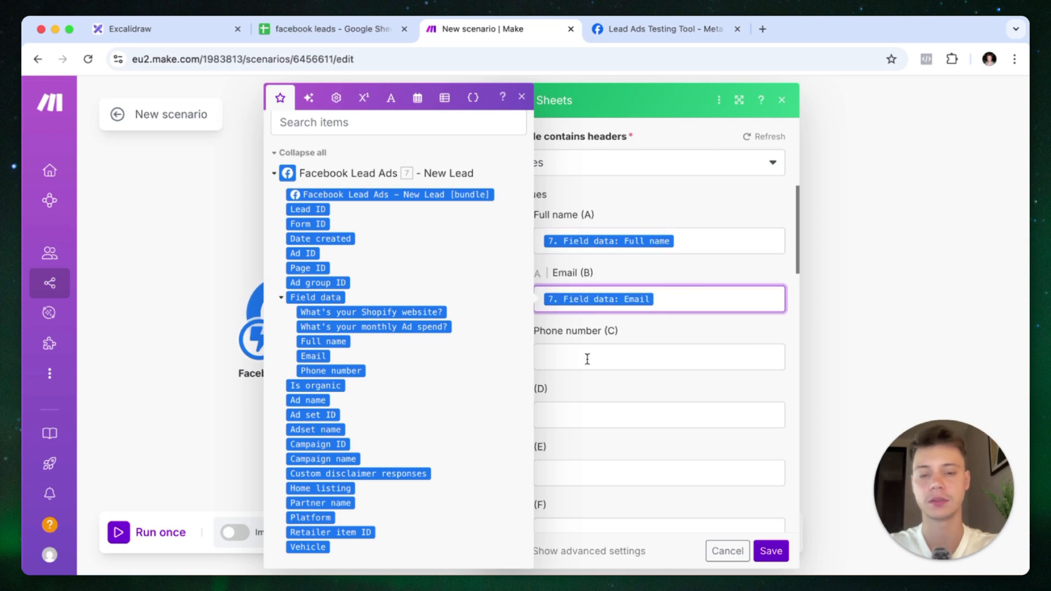
{"action": "left_click", "coordinate": [331, 370]}
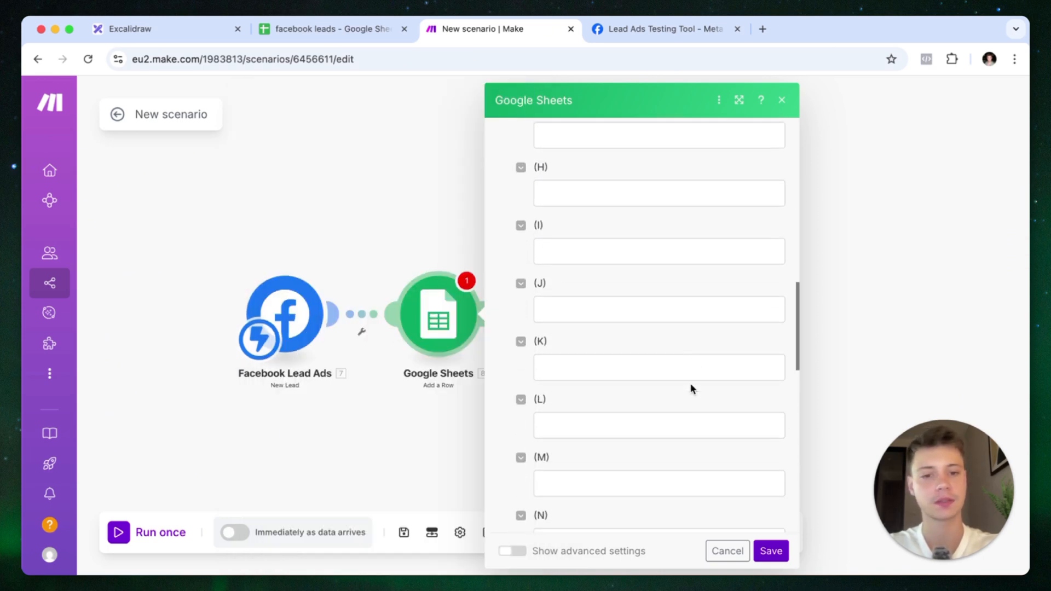
{"action": "scroll", "scroll_direction": "down", "scroll_amount": 3}
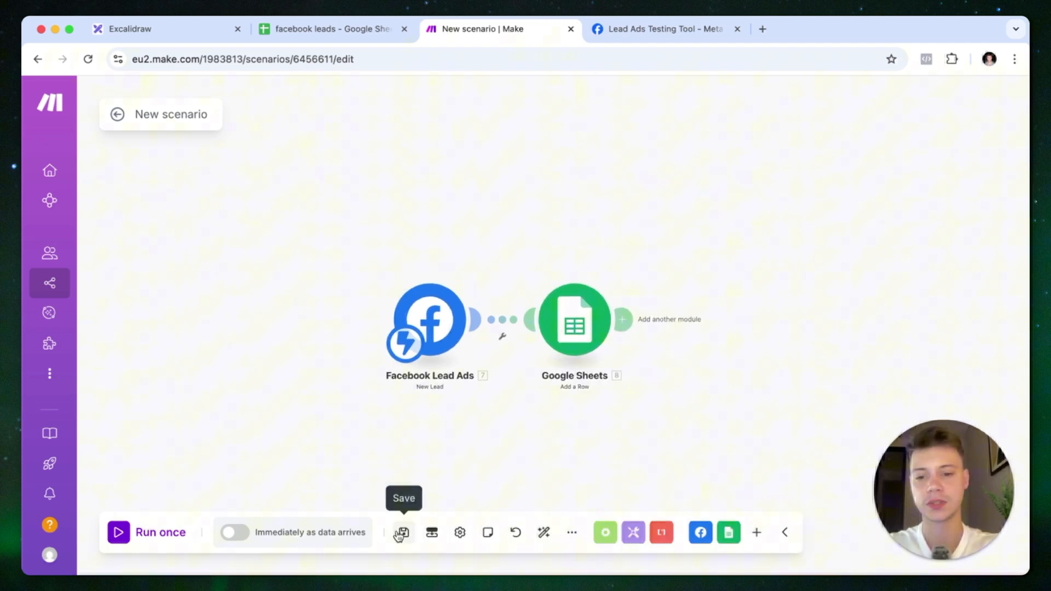
- Save the scenario and start a Run once test waiting for lead data
{"action": "left_click", "coordinate": [403, 532]}
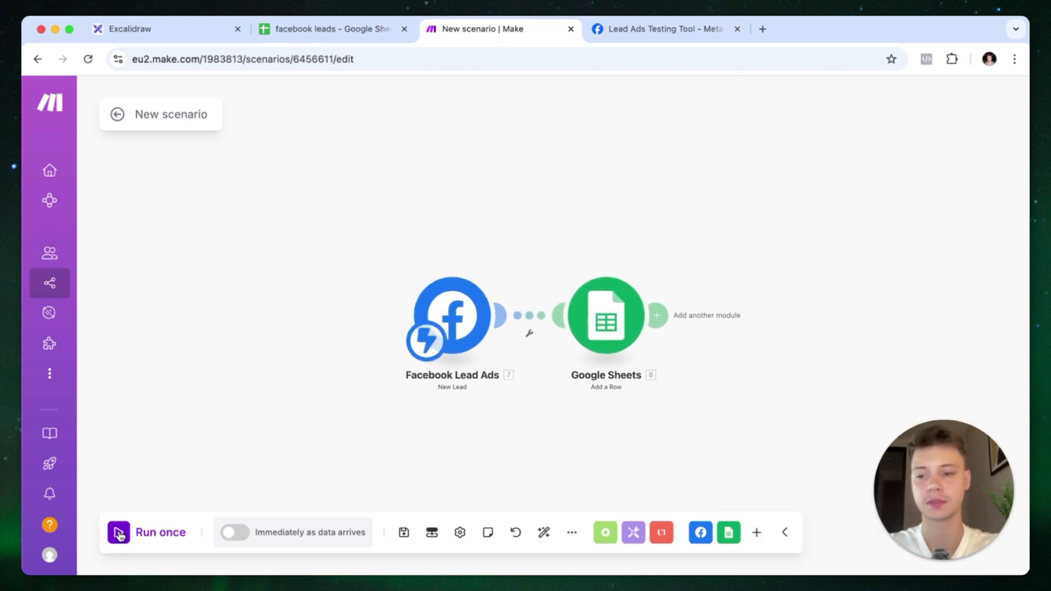
{"action": "left_click", "coordinate": [118, 532]}
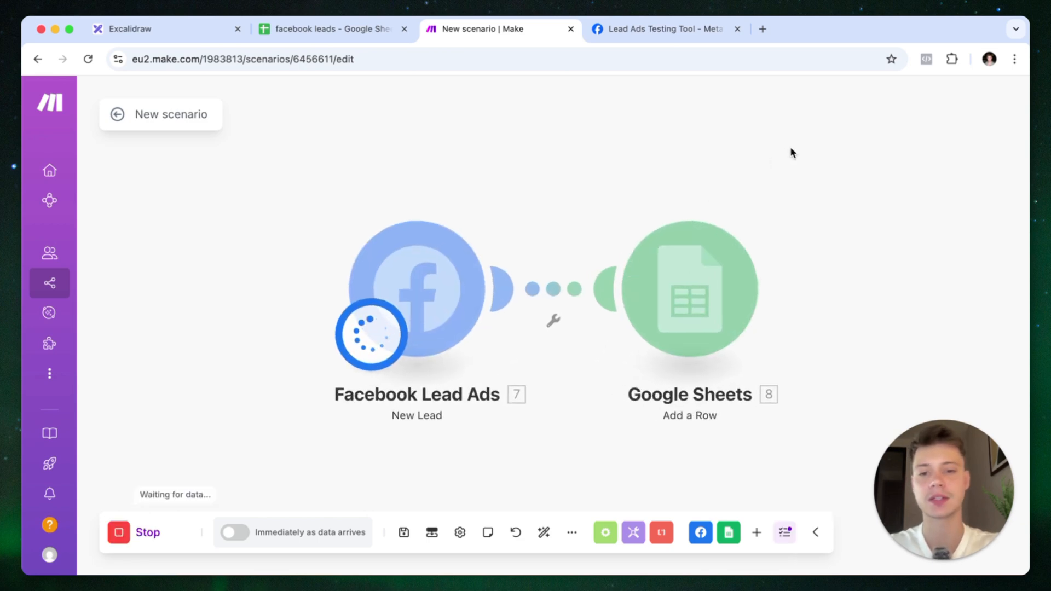
- Submit a test lead for the Shopify leads USA / Mobile form in the Lead Ads Testing Tool
{"action": "left_click", "coordinate": [665, 28]}
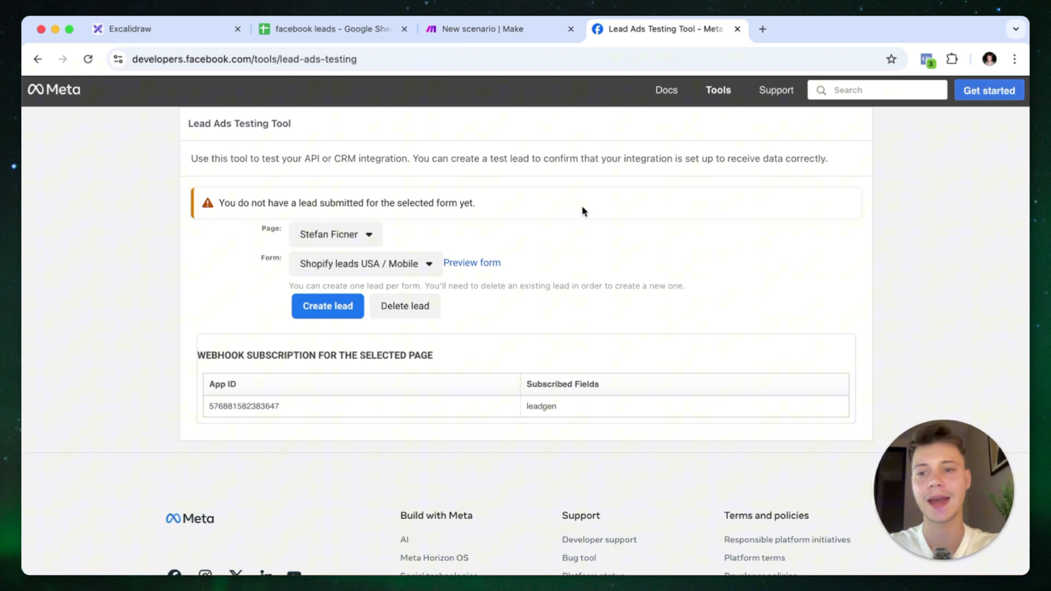
{"action": "mouse_move", "coordinate": [419, 220]}
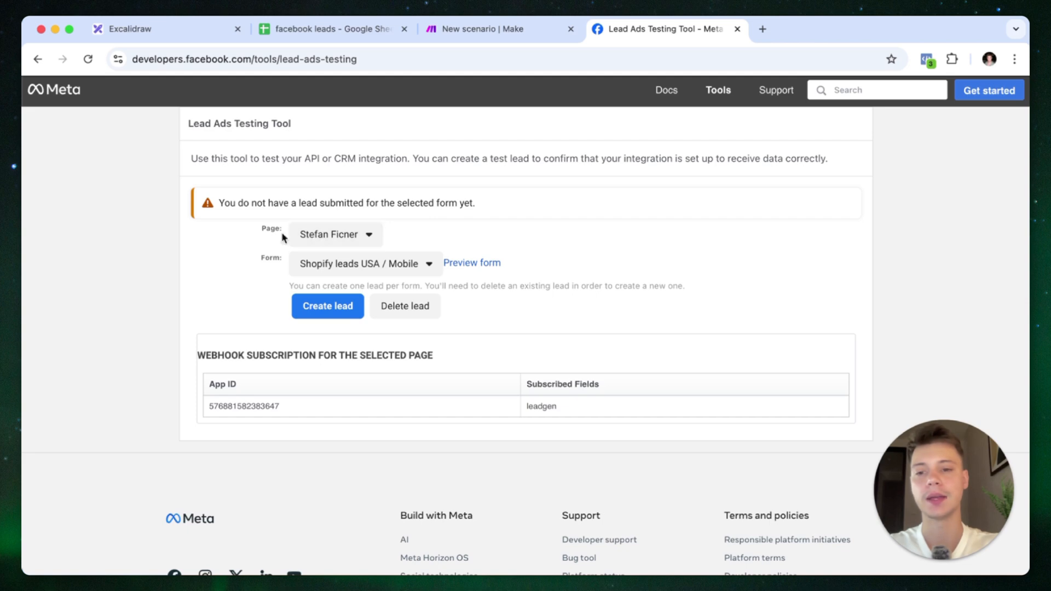
{"action": "mouse_move", "coordinate": [247, 232]}
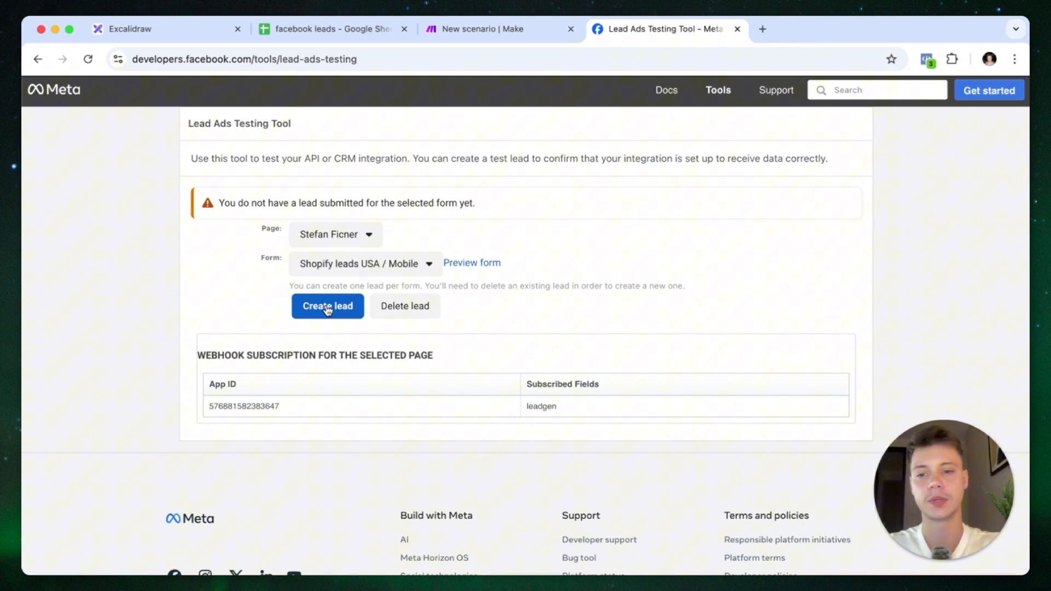
{"action": "left_click", "coordinate": [327, 307]}
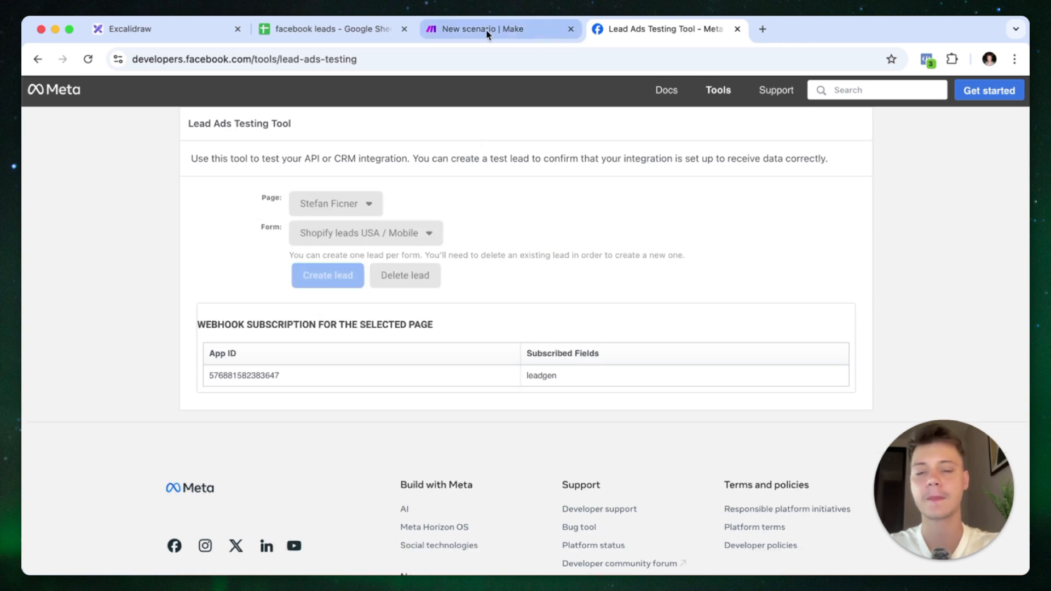
- Check the run processed one bundle through both modules, then switch to the spreadsheet
{"action": "left_click", "coordinate": [488, 28]}
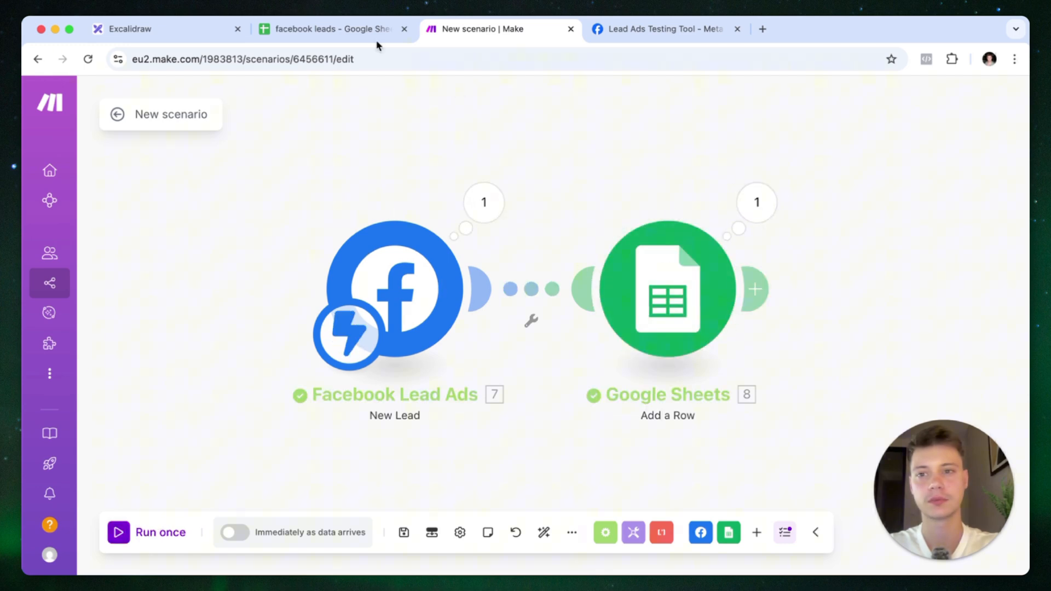
{"action": "left_click", "coordinate": [335, 29]}
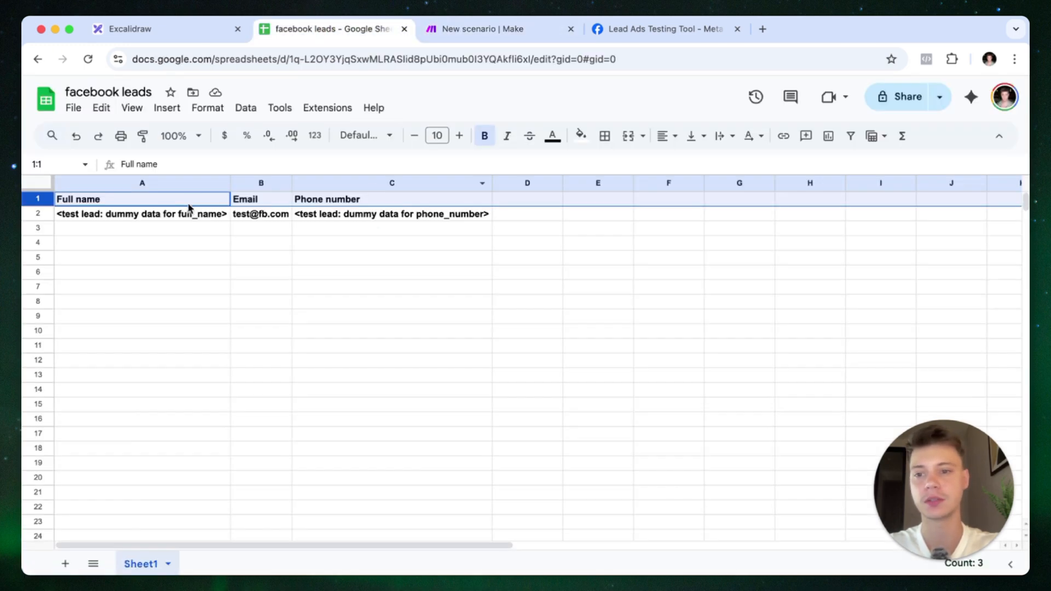
- Inspect row 2 of facebook leads, return to Make, then view the Alternative automation flow diagram
{"action": "left_click", "coordinate": [392, 352]}
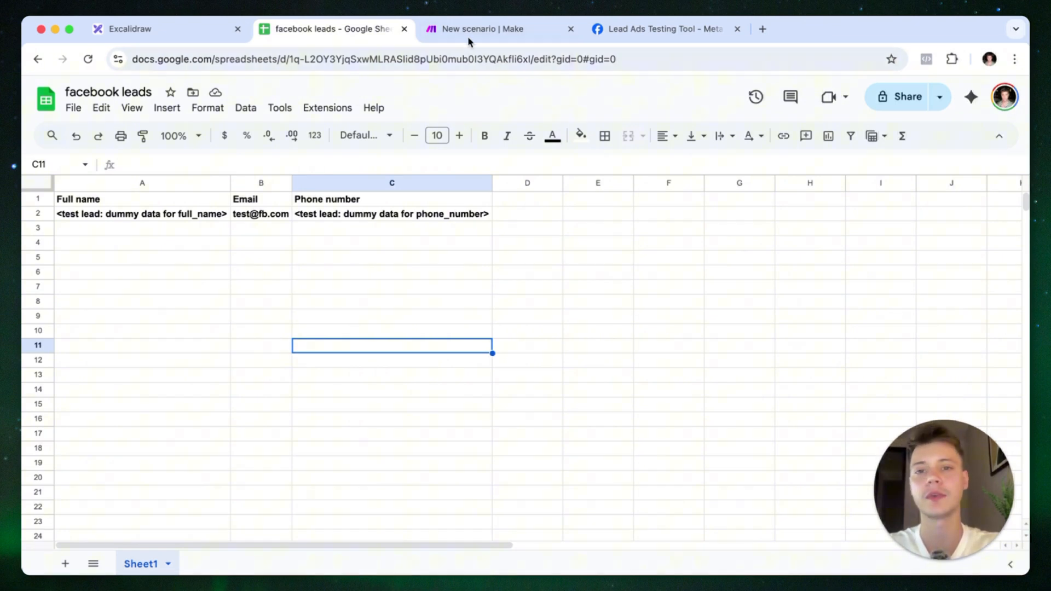
{"action": "left_click", "coordinate": [482, 28]}
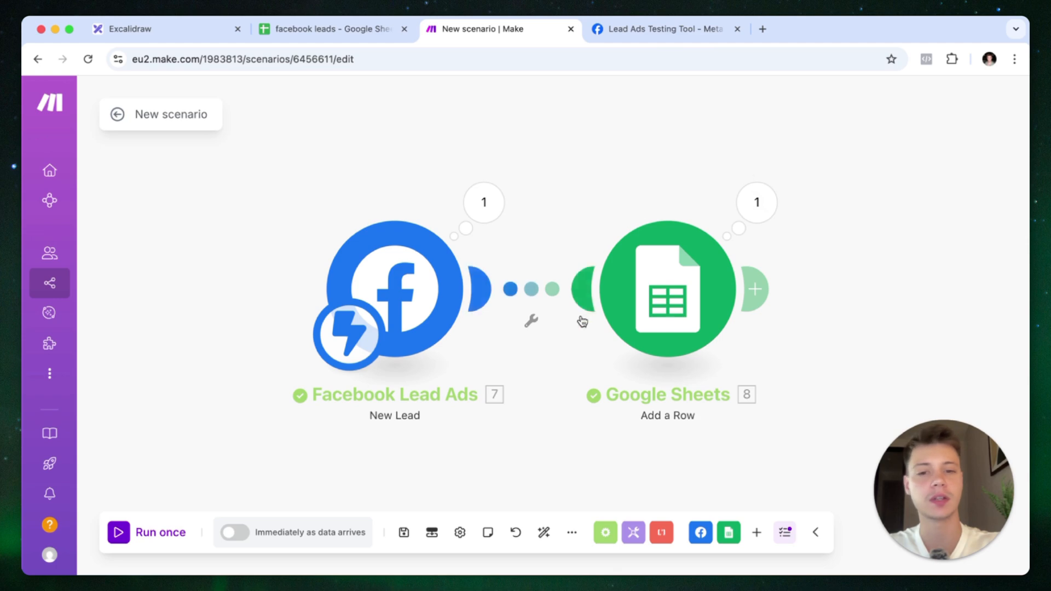
{"action": "mouse_move", "coordinate": [547, 309]}
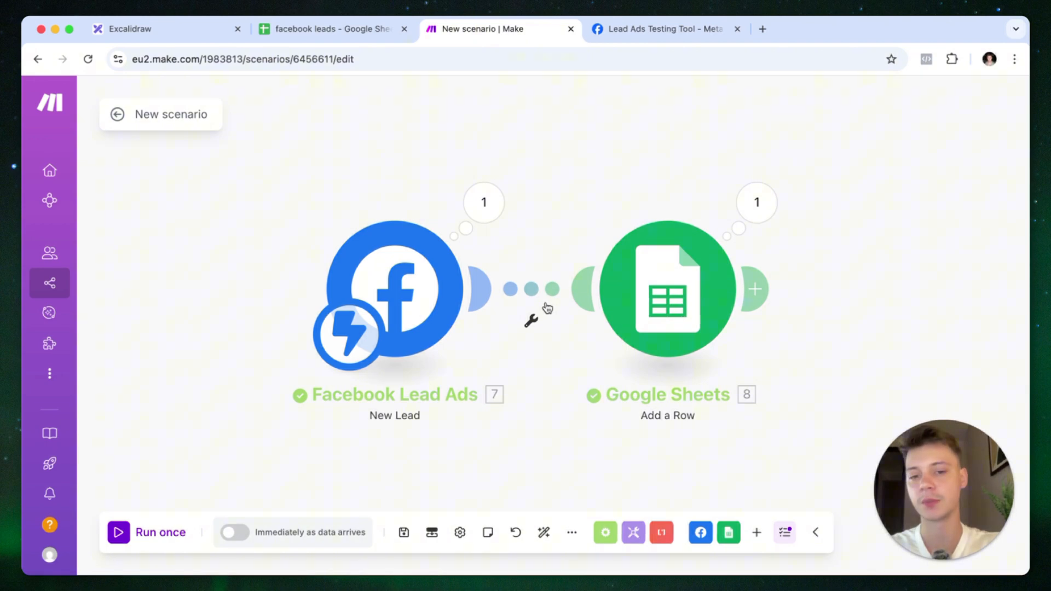
{"action": "mouse_move", "coordinate": [575, 352]}
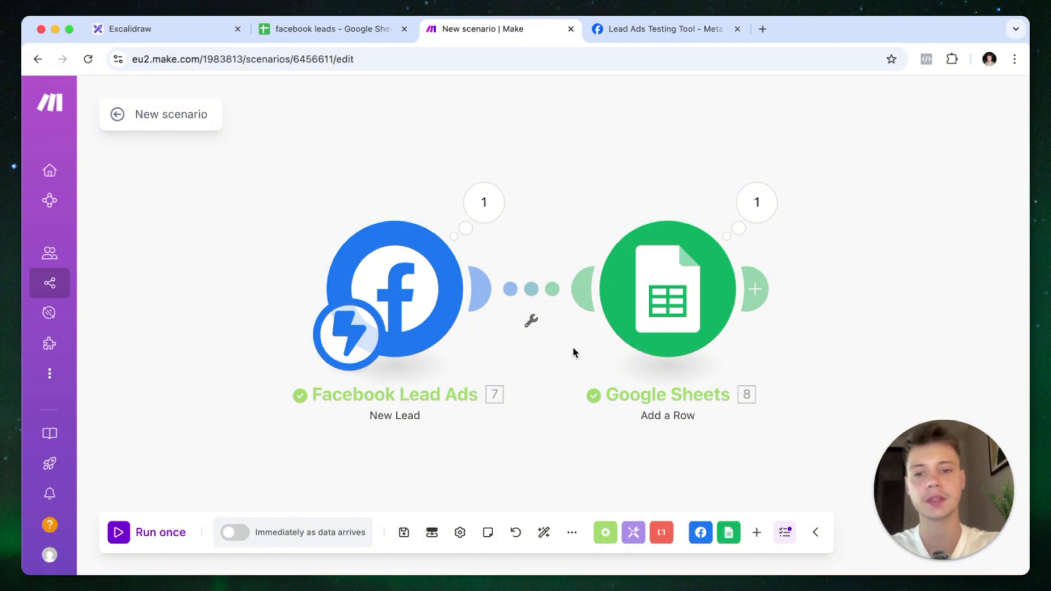
{"action": "left_click", "coordinate": [158, 29]}
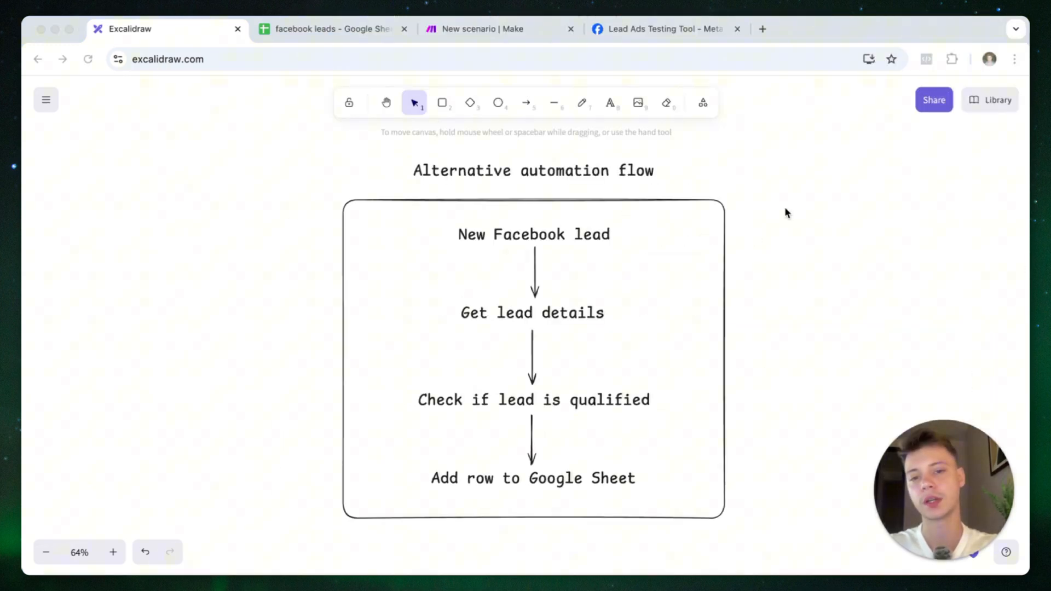
{"action": "mouse_move", "coordinate": [623, 260]}
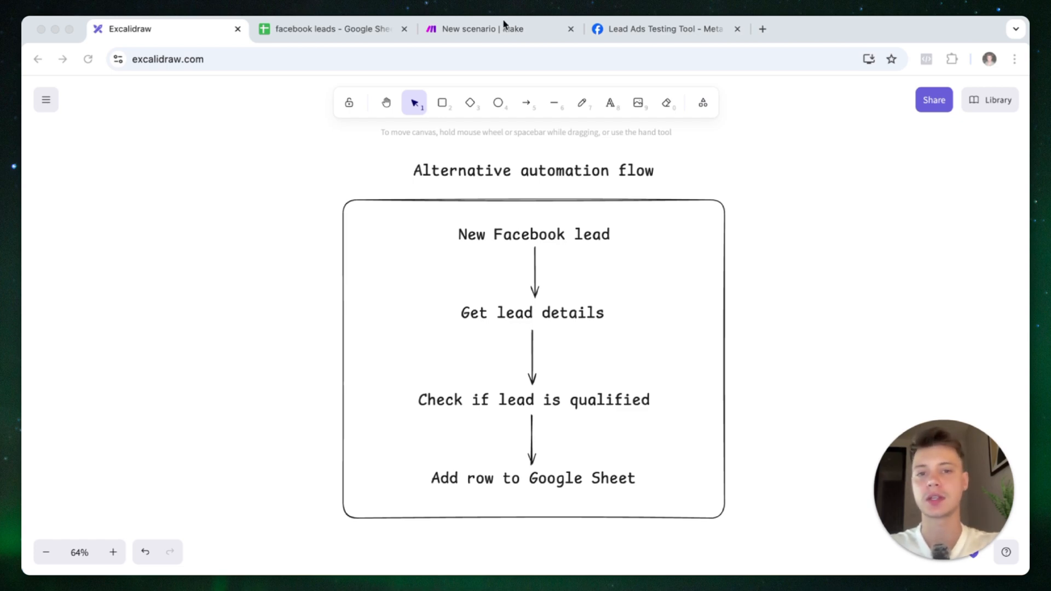
{"action": "left_click", "coordinate": [493, 29]}
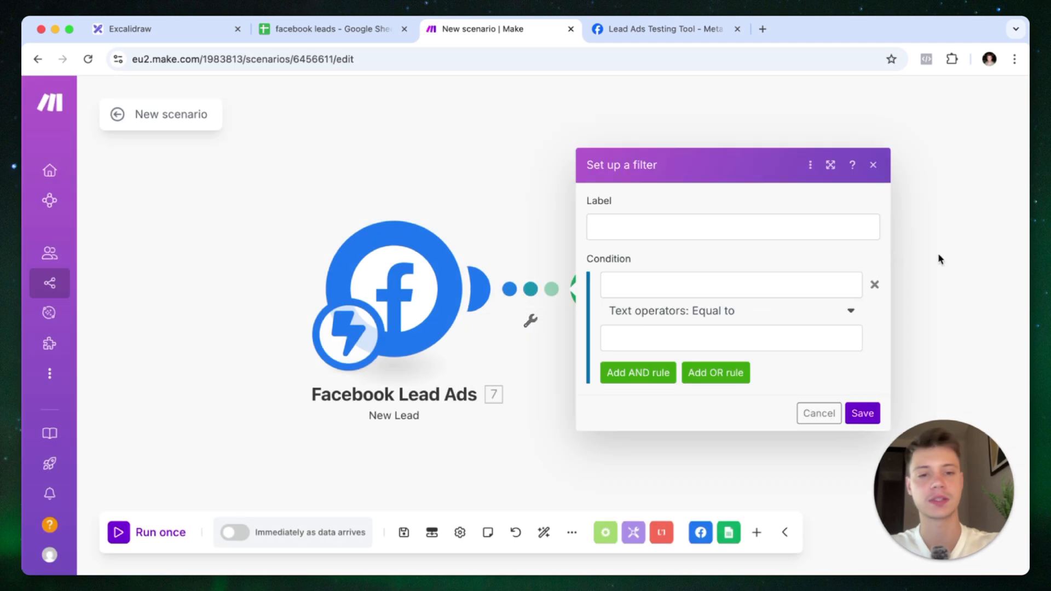
- Set the filter condition to require that the lead's Shopify website answer exists
{"action": "left_click", "coordinate": [731, 284]}
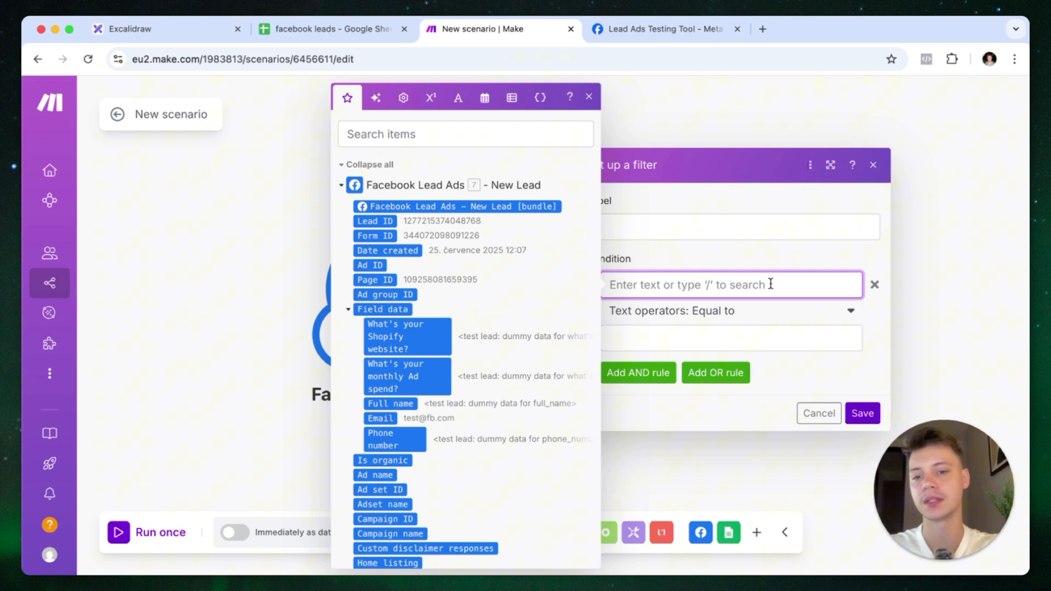
{"action": "left_click", "coordinate": [407, 336]}
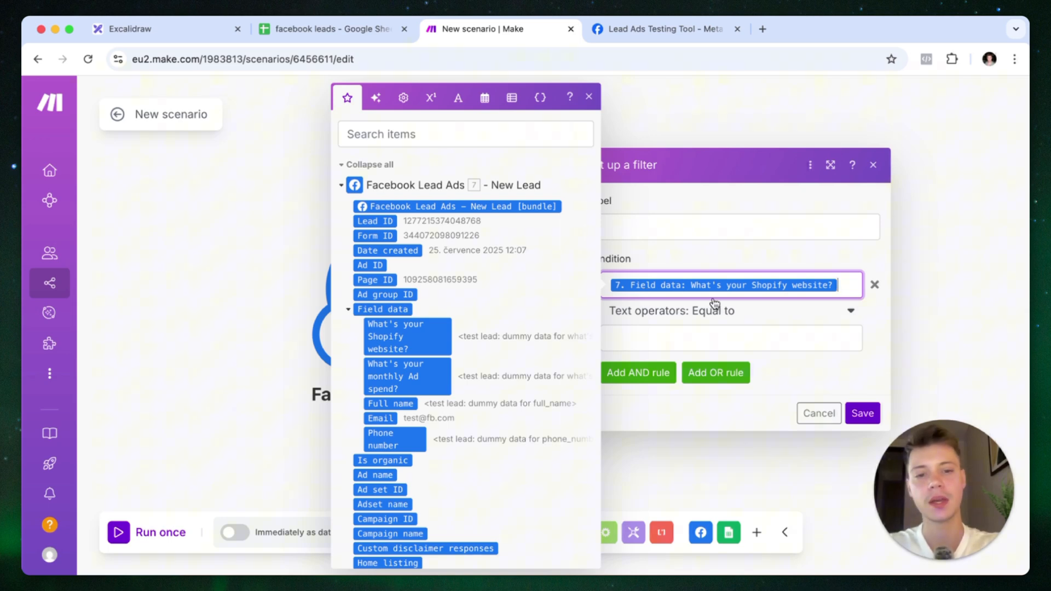
{"action": "left_click", "coordinate": [731, 311]}
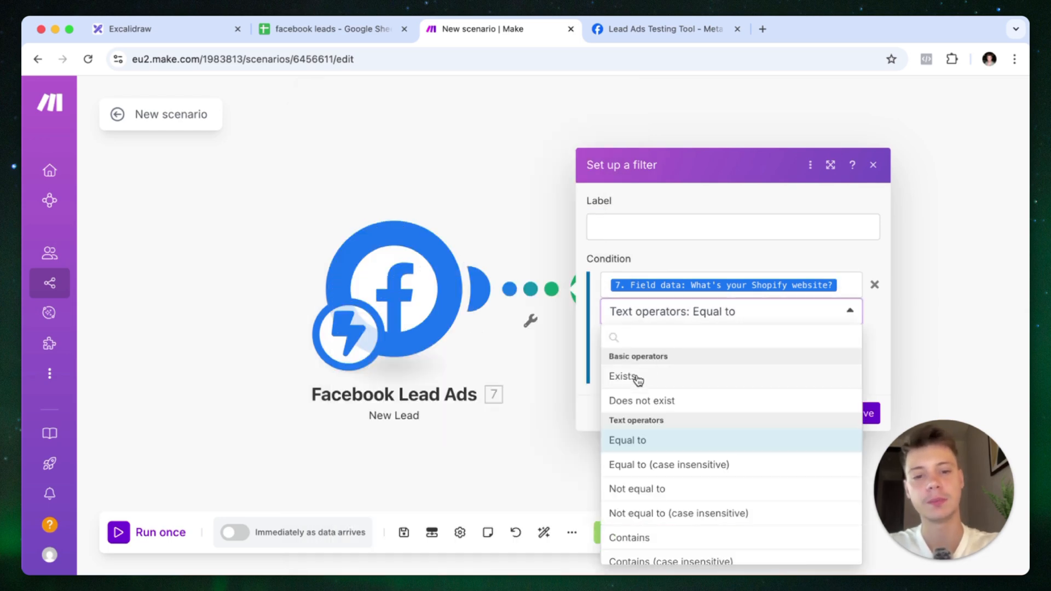
{"action": "left_click", "coordinate": [620, 376]}
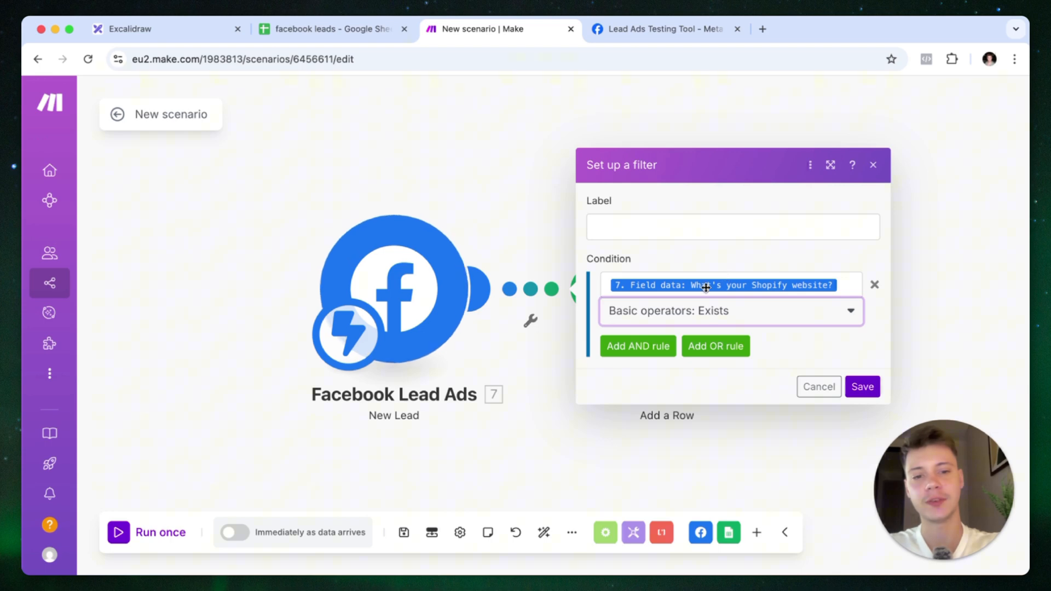
{"action": "mouse_move", "coordinate": [744, 285]}
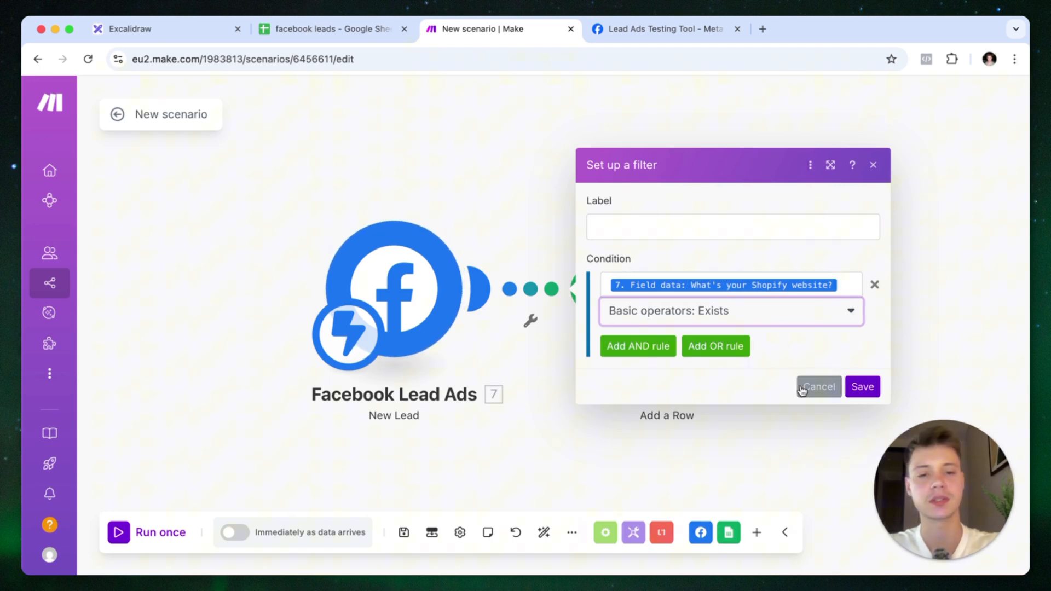
{"action": "left_click", "coordinate": [862, 386]}
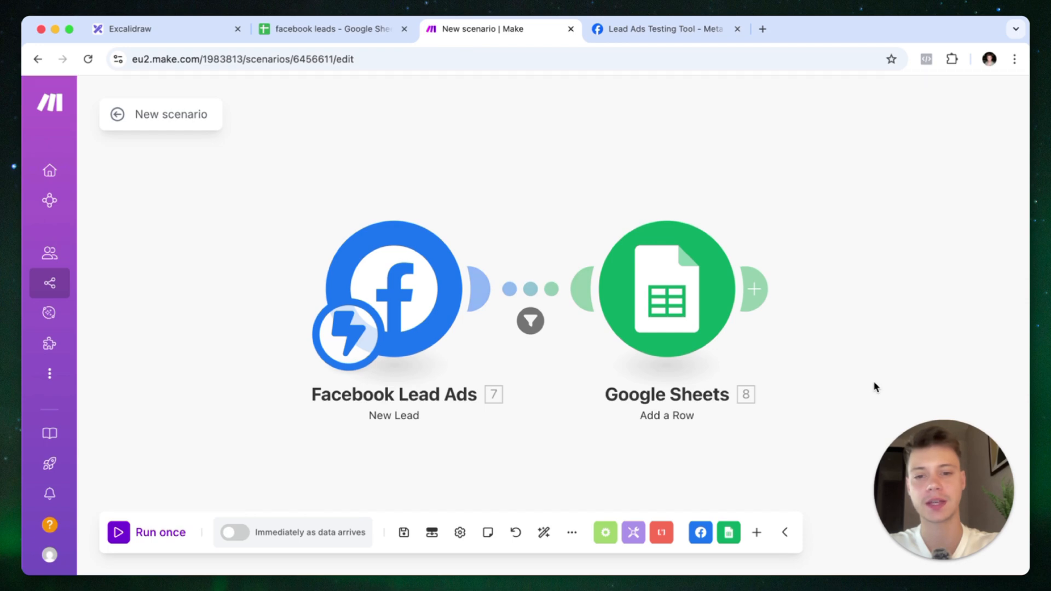
{"action": "mouse_move", "coordinate": [403, 532]}
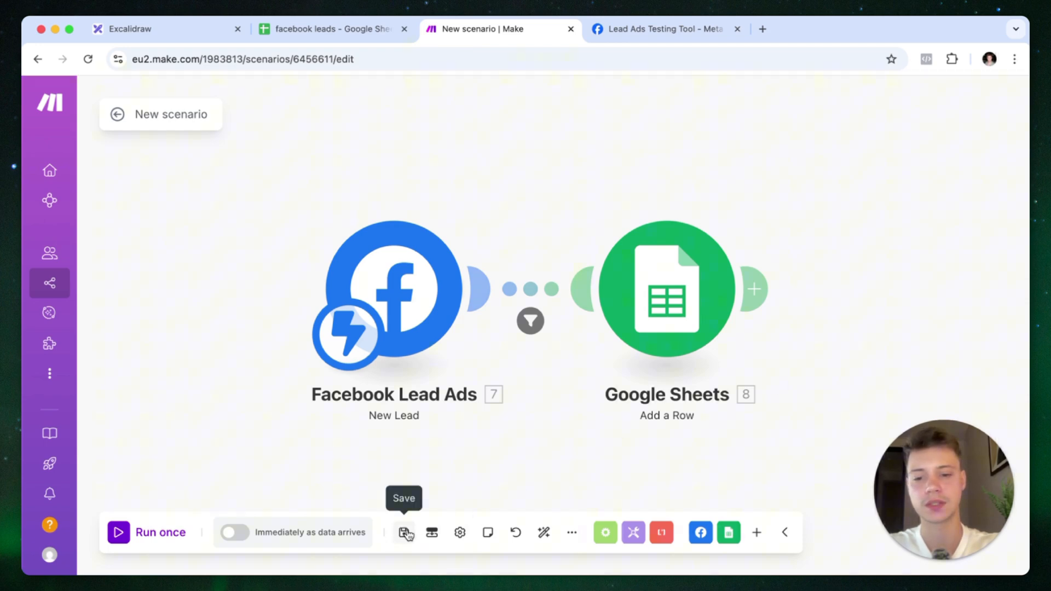
- Save the filtered scenario and reopen the Google Sheets row settings
{"action": "left_click", "coordinate": [403, 532]}
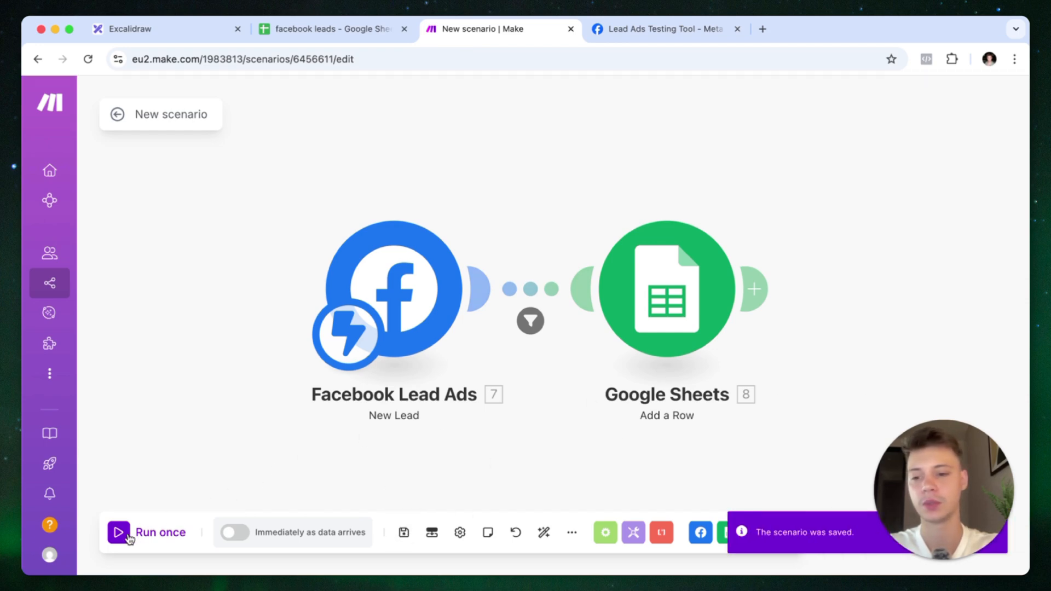
{"action": "left_click", "coordinate": [118, 532]}
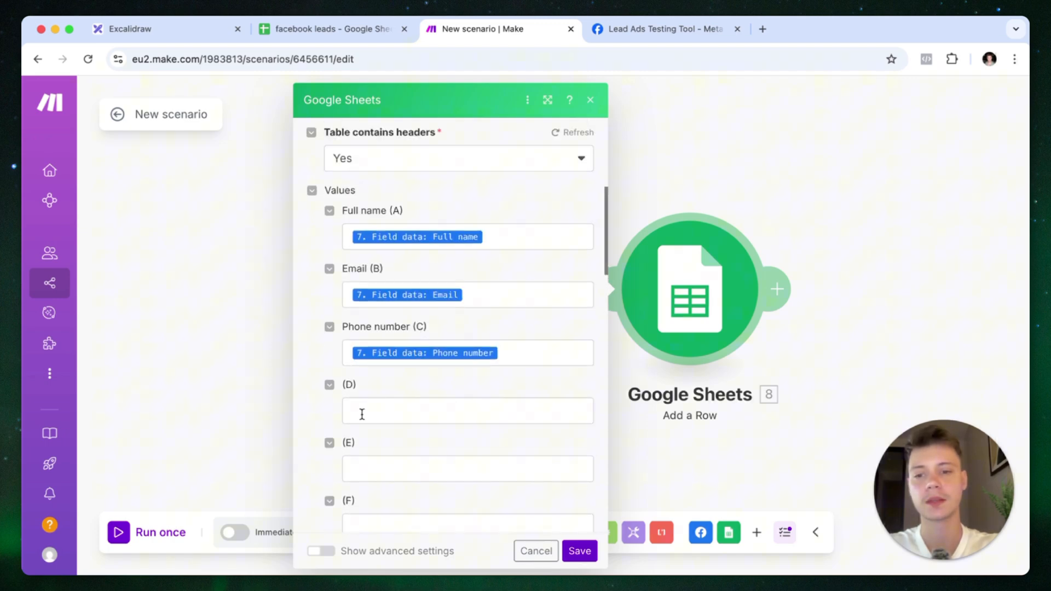
- Switch from the Make scenario to the facebook leads spreadsheet
{"action": "left_click", "coordinate": [334, 28]}
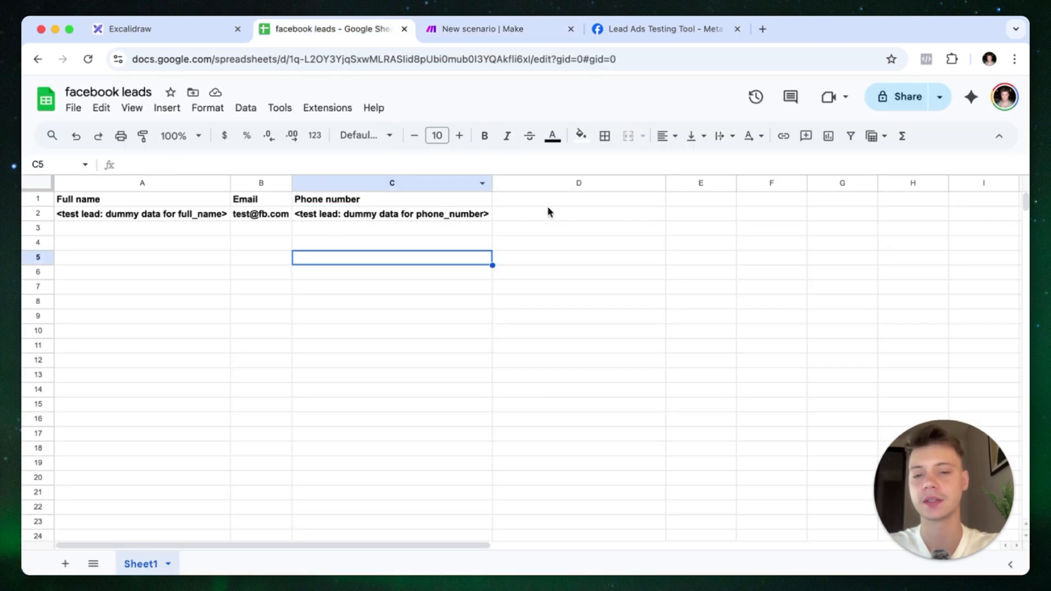
- Add a 'Shopify website' header in cell D1, then go back to the Make scenario
{"action": "left_click", "coordinate": [565, 203]}
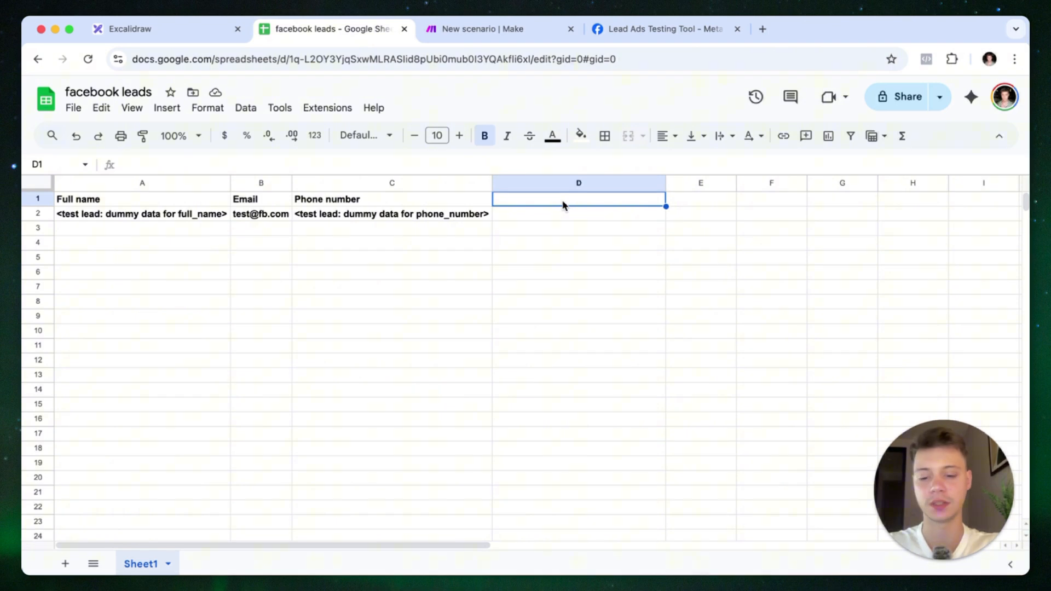
{"action": "type", "text": "Shopify website"}
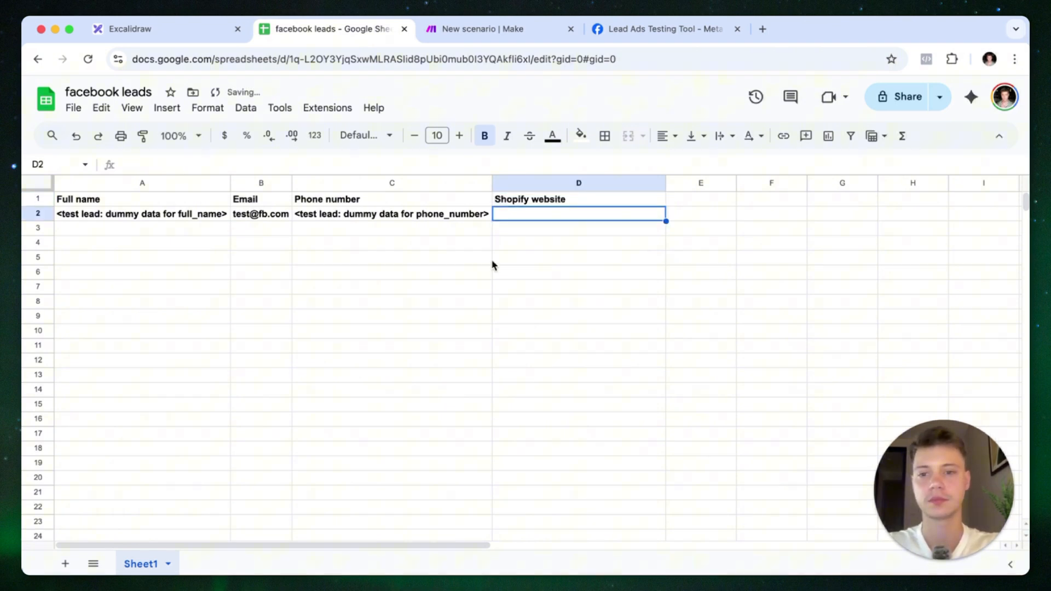
{"action": "left_click", "coordinate": [483, 28]}
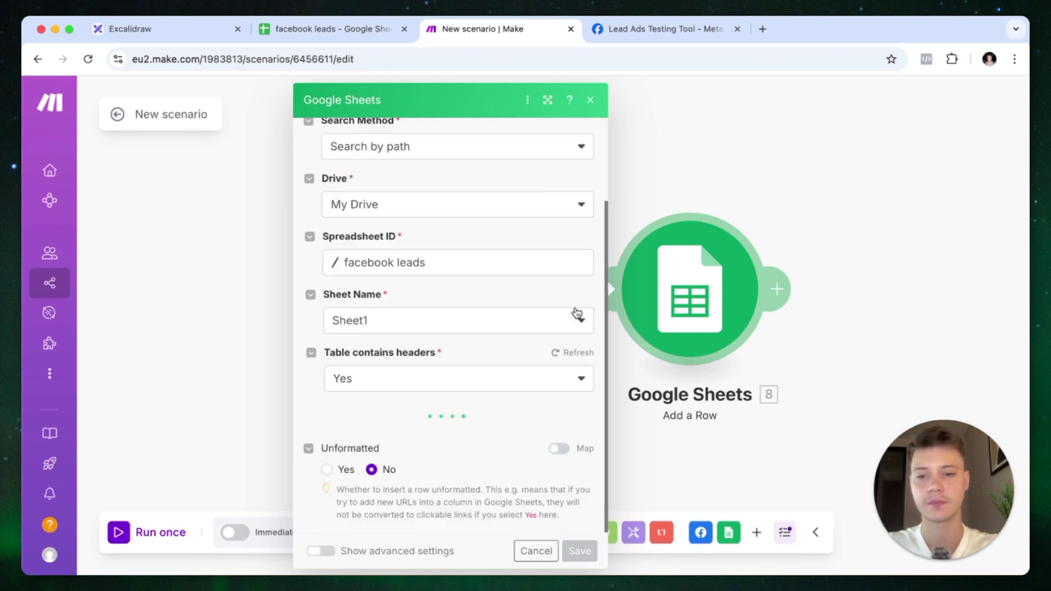
- Map 'What's your Shopify website?' into column D, save, and run the scenario once
{"action": "scroll", "scroll_direction": "down", "scroll_amount": 3}
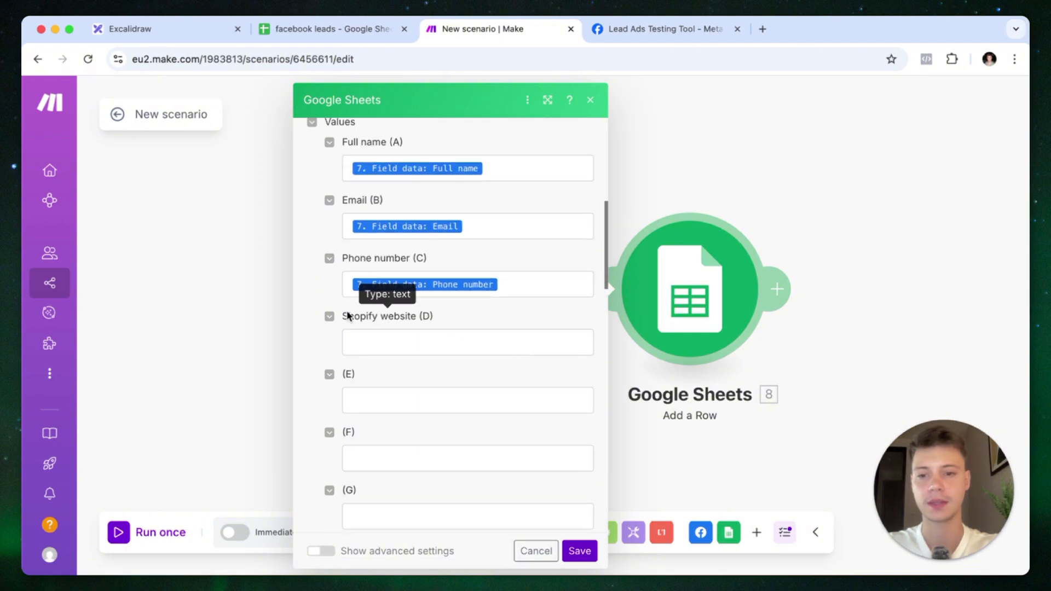
{"action": "left_click", "coordinate": [468, 341]}
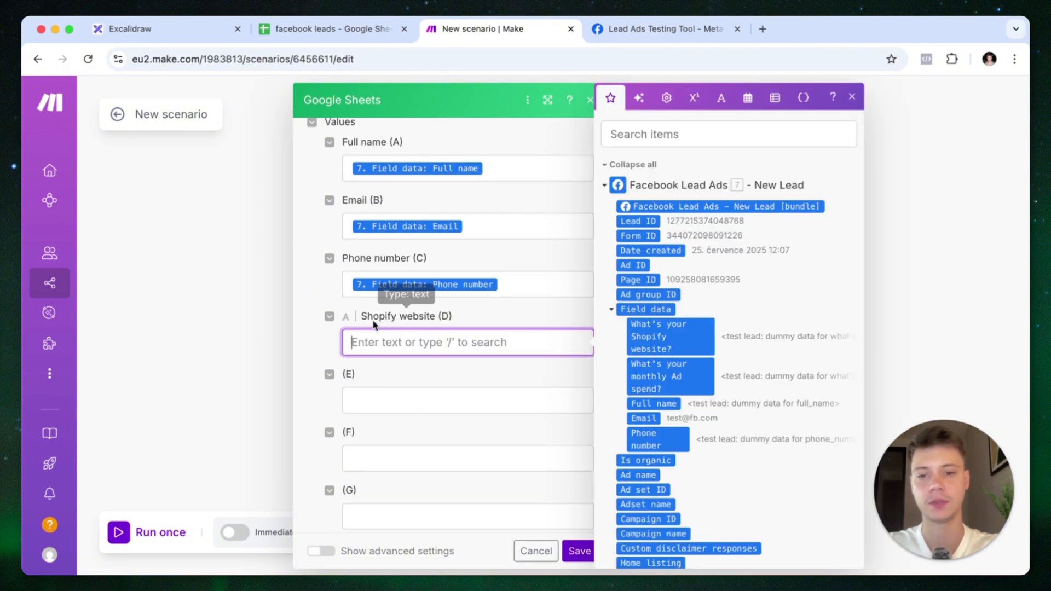
{"action": "mouse_move", "coordinate": [661, 337]}
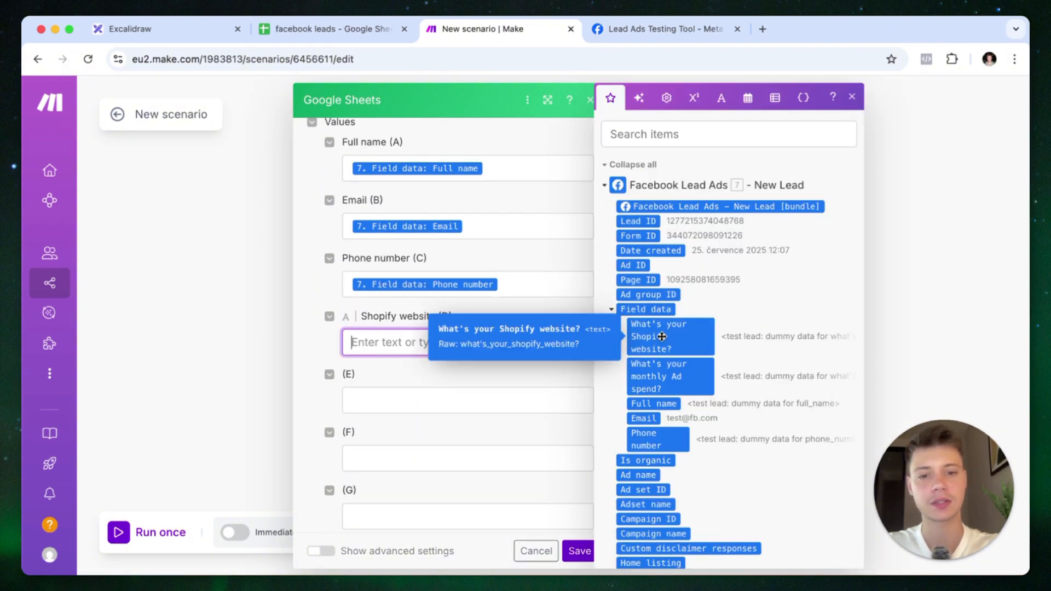
{"action": "left_click", "coordinate": [661, 337]}
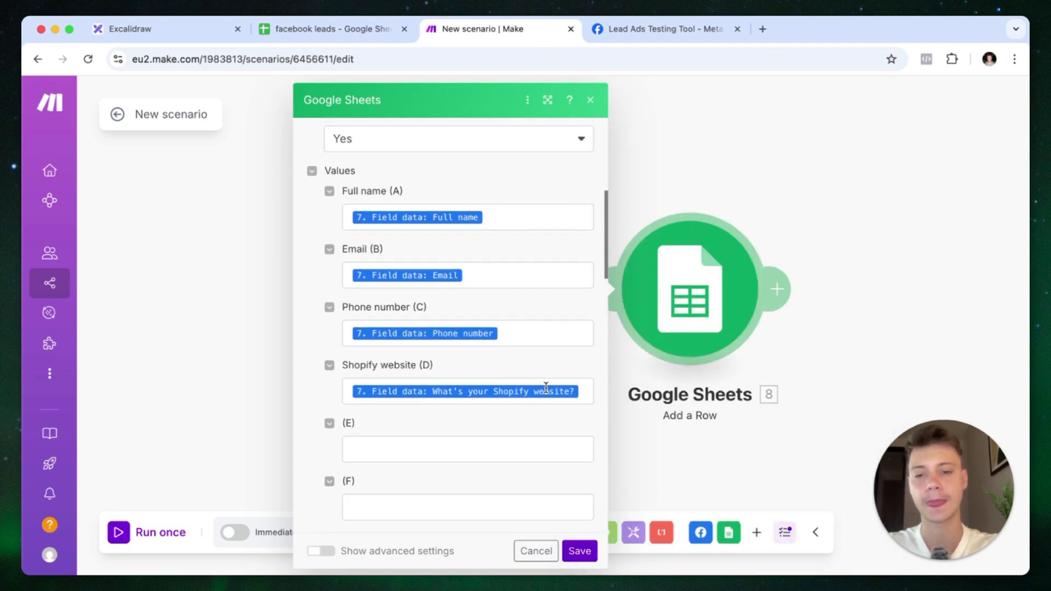
{"action": "scroll", "scroll_direction": "down", "scroll_amount": 3}
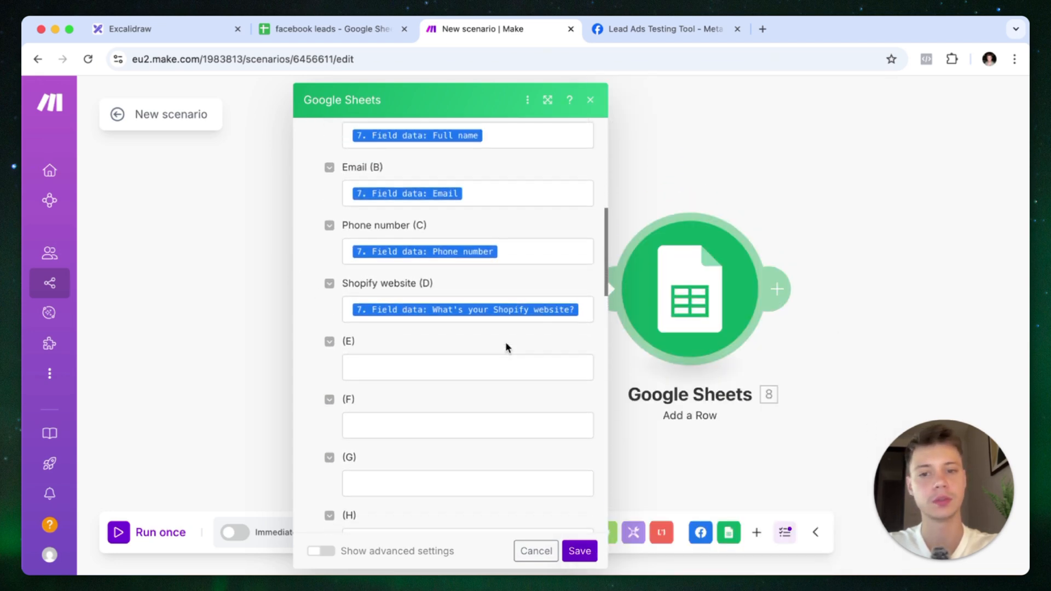
{"action": "scroll", "scroll_direction": "down", "scroll_amount": 3}
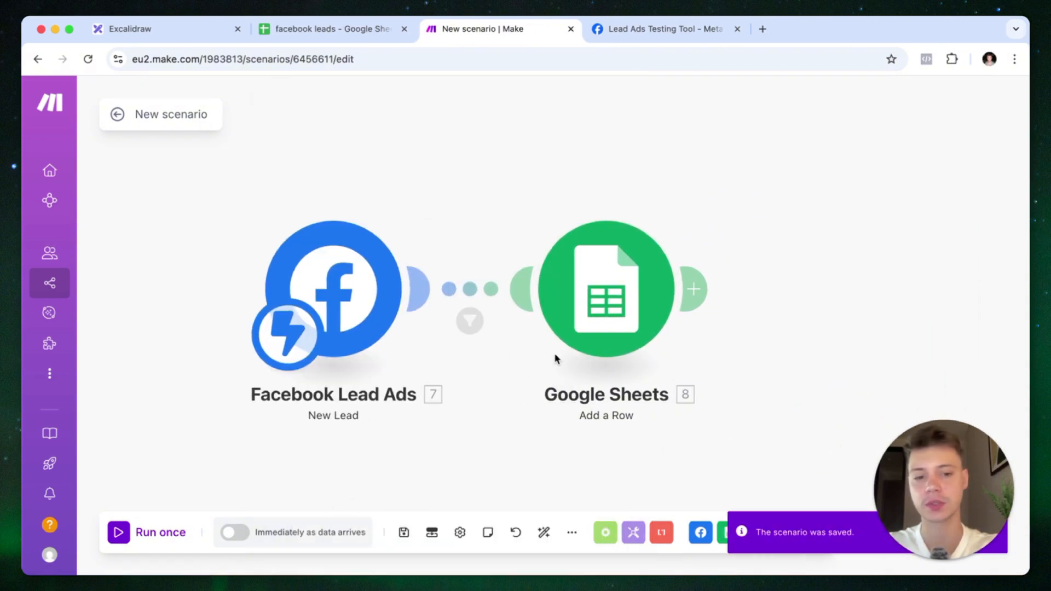
{"action": "left_click", "coordinate": [117, 532]}
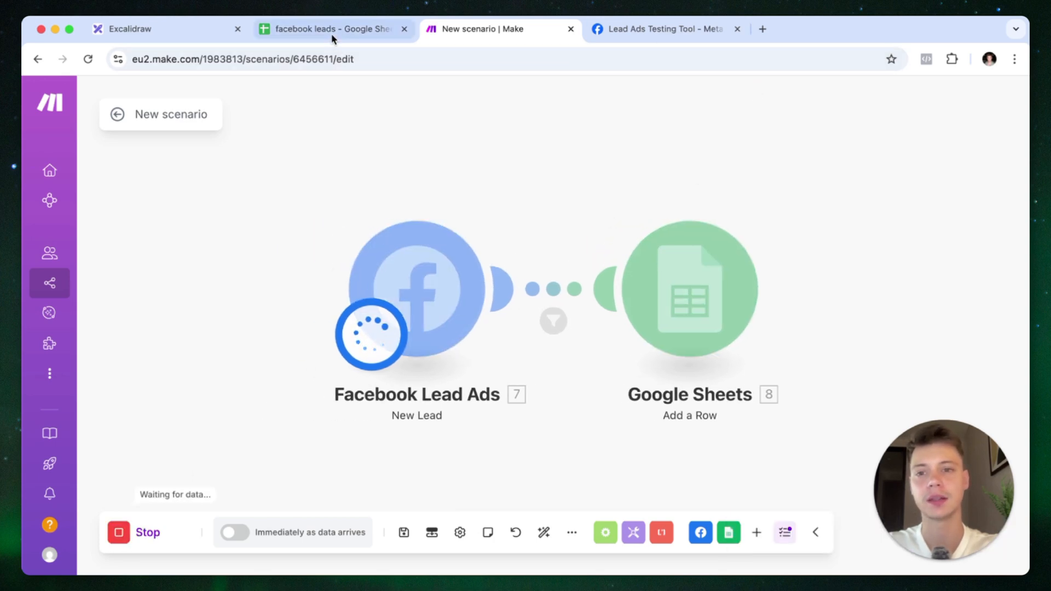
- Delete the previous test lead in the Lead Ads Testing Tool and create a new one
{"action": "left_click", "coordinate": [665, 28]}
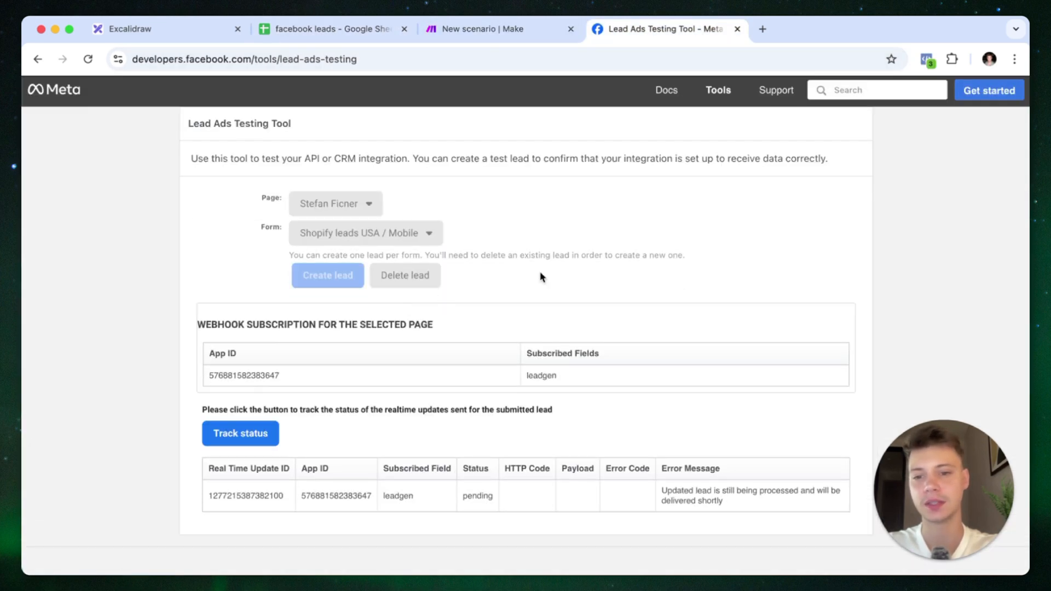
{"action": "mouse_move", "coordinate": [622, 282]}
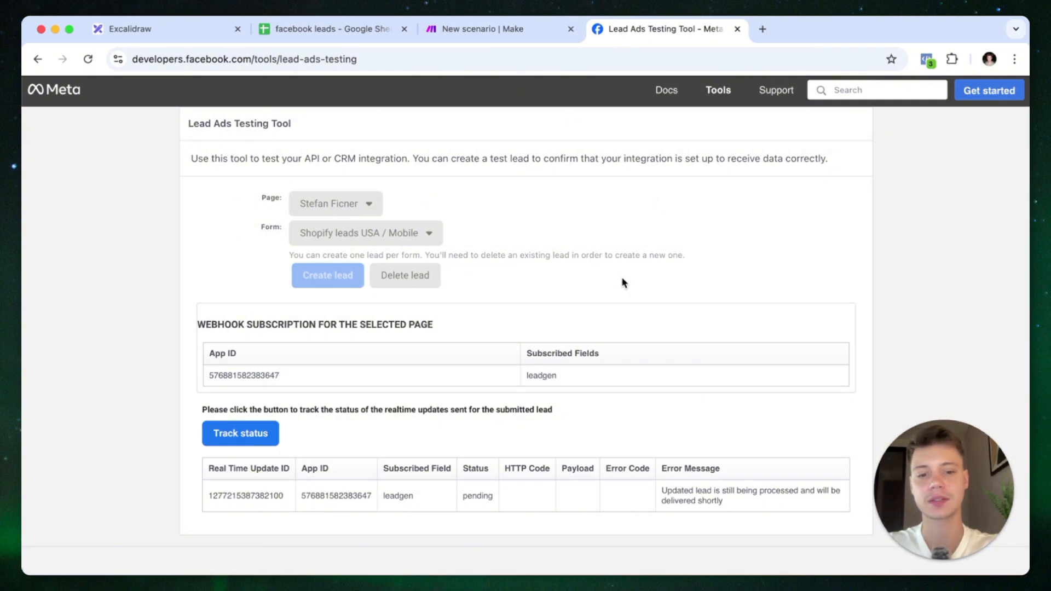
{"action": "left_click", "coordinate": [405, 276]}
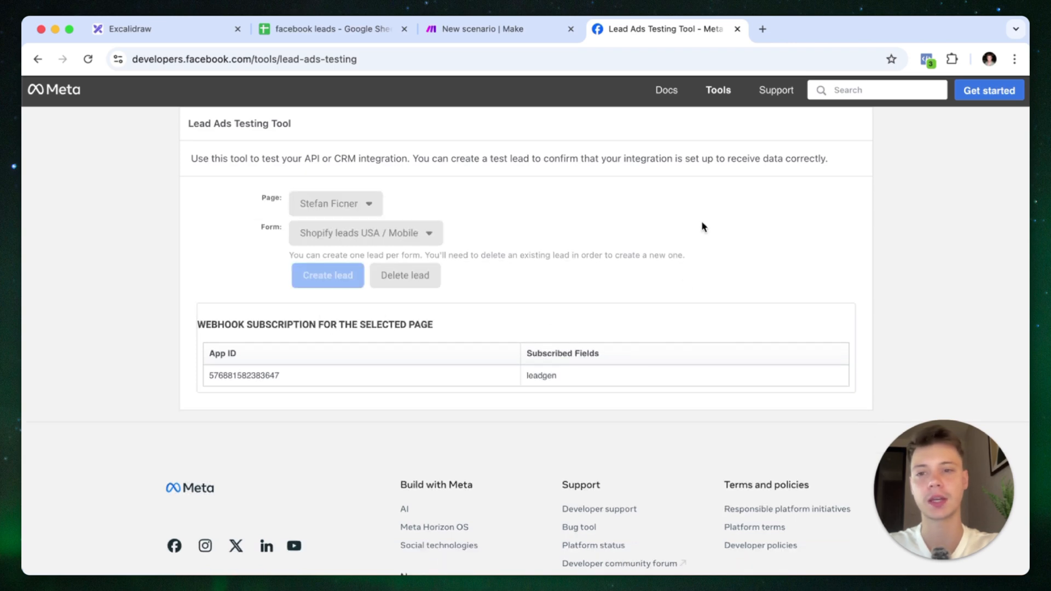
{"action": "left_click", "coordinate": [327, 275]}
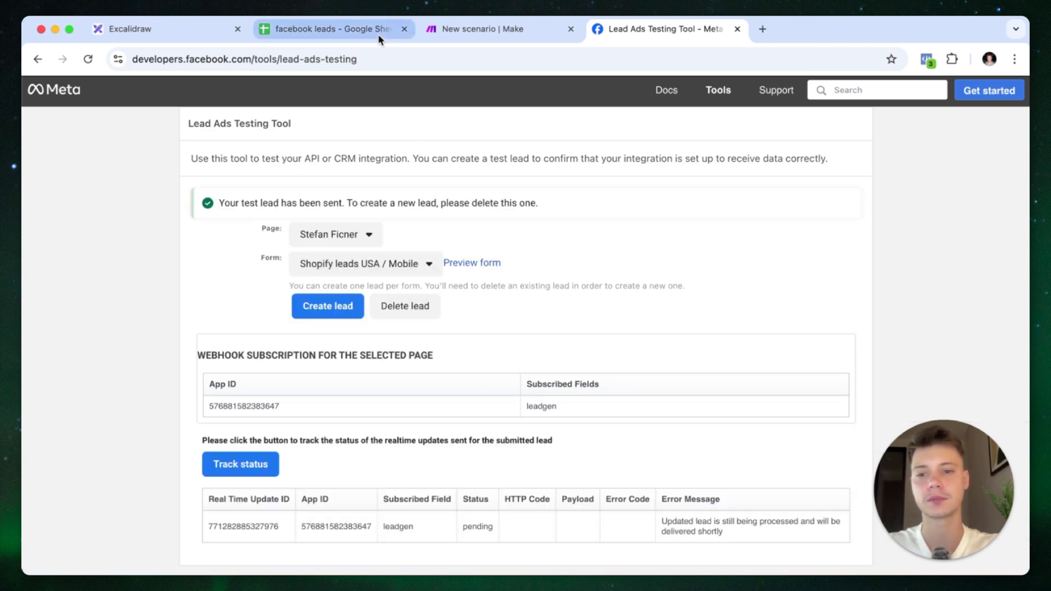
- Confirm the new lead reached the scenario run and filled row 3 of the spreadsheet
{"action": "left_click", "coordinate": [331, 30]}
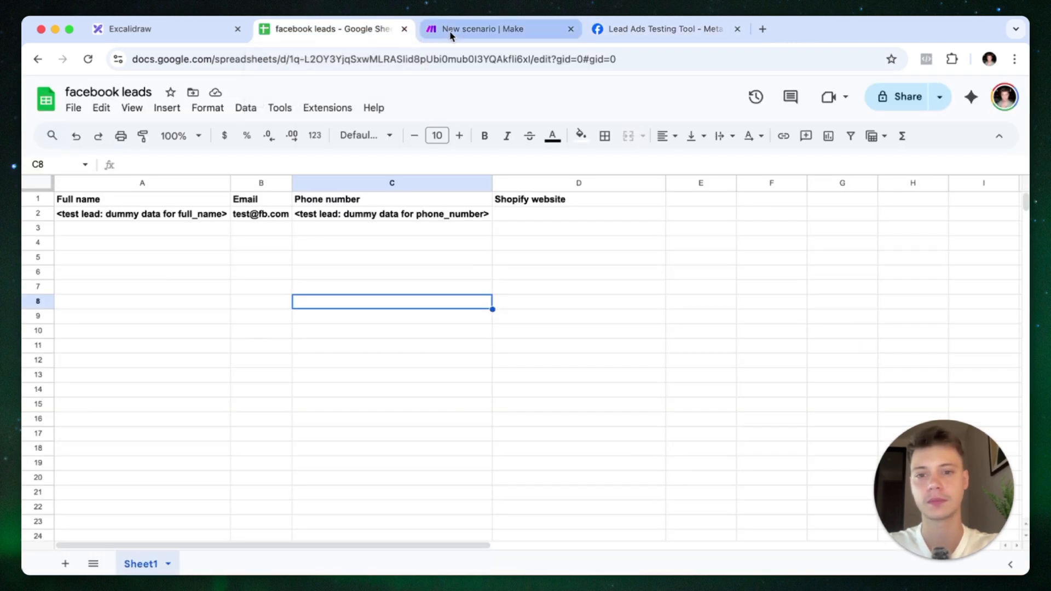
{"action": "left_click", "coordinate": [482, 29]}
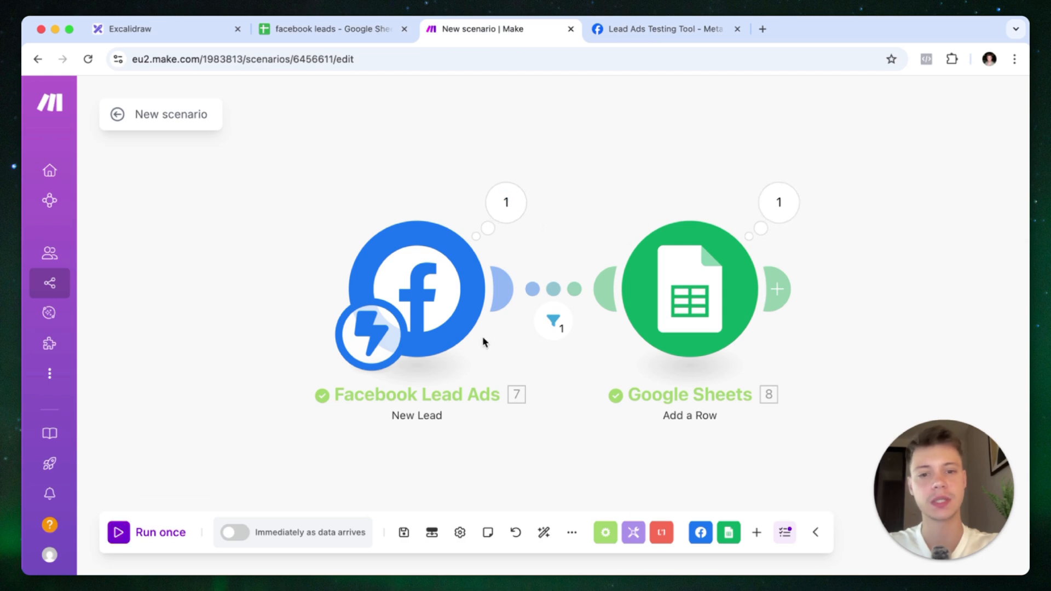
{"action": "left_click", "coordinate": [332, 29]}
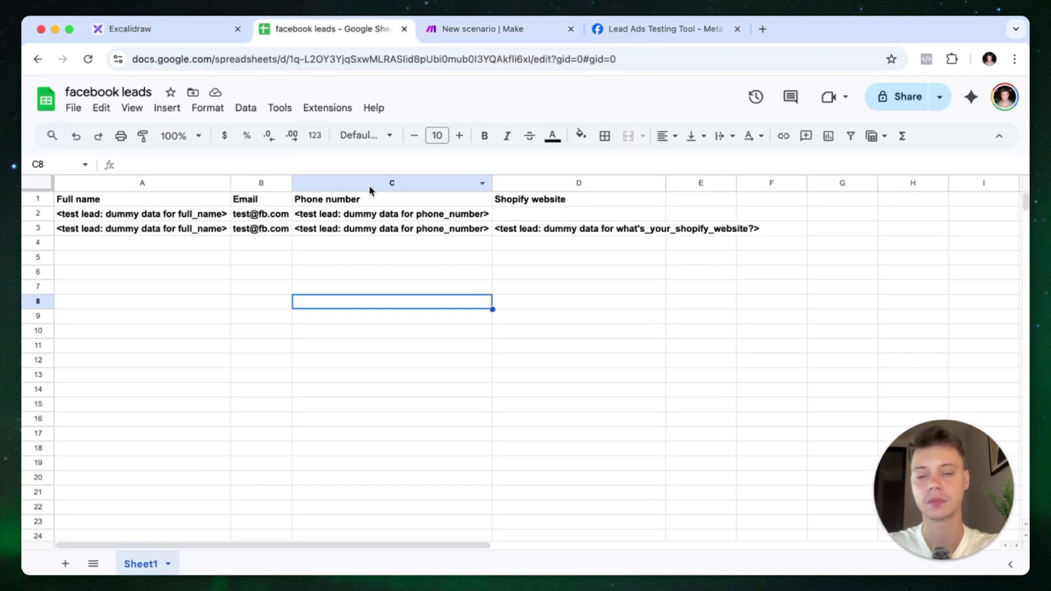
{"action": "left_click", "coordinate": [577, 228]}
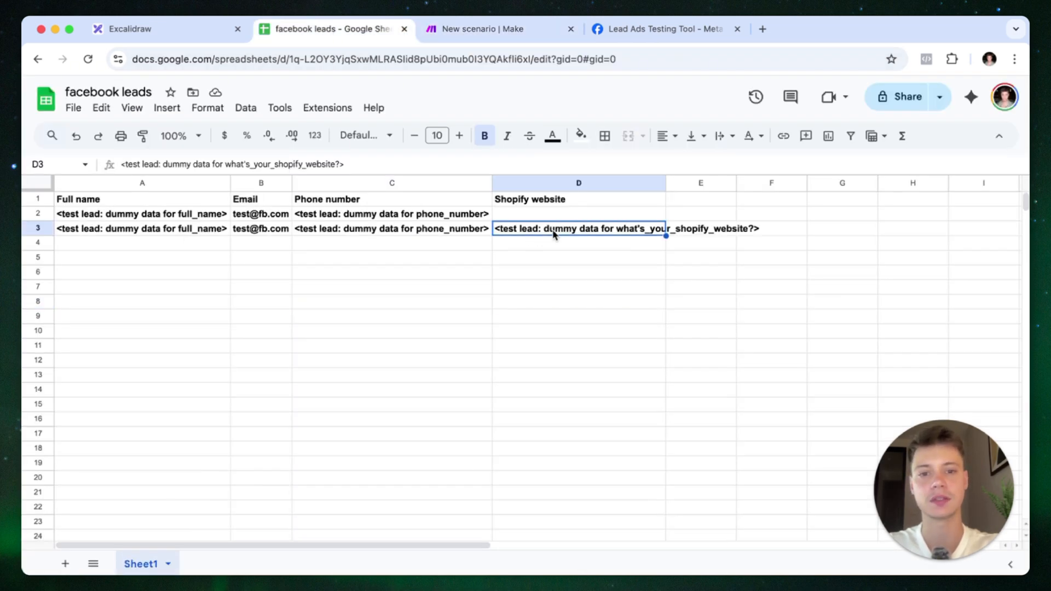
{"action": "mouse_move", "coordinate": [691, 289]}
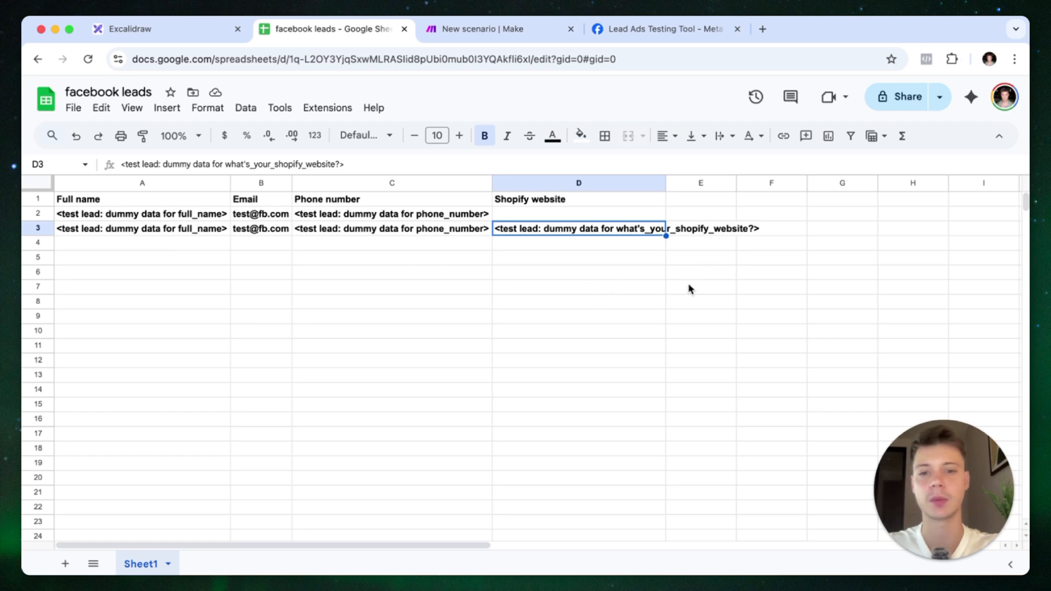
{"action": "mouse_move", "coordinate": [681, 286]}
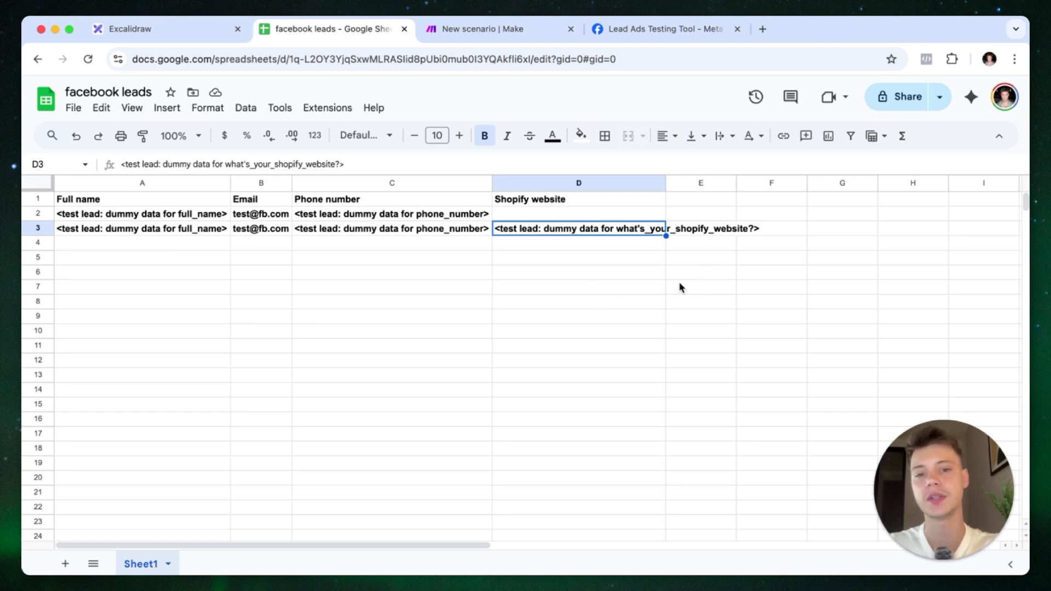
{"action": "mouse_move", "coordinate": [705, 330]}
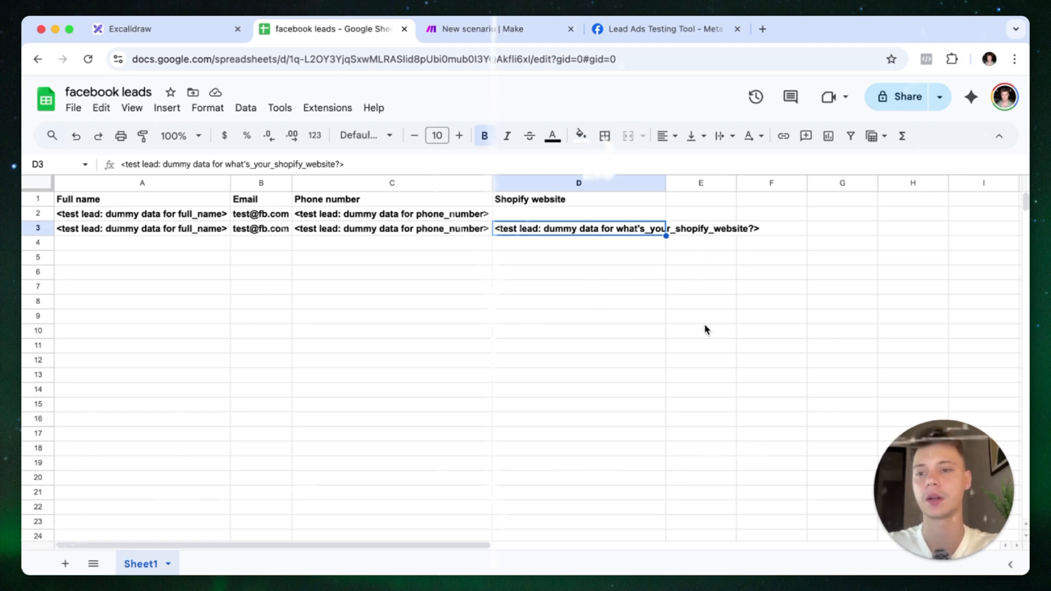